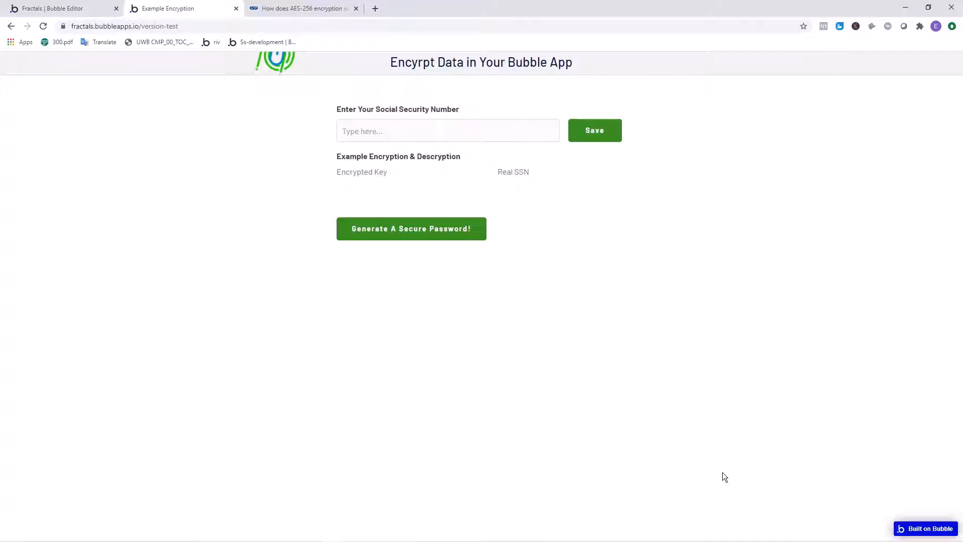
pyautogui.moveTo(214, 287)
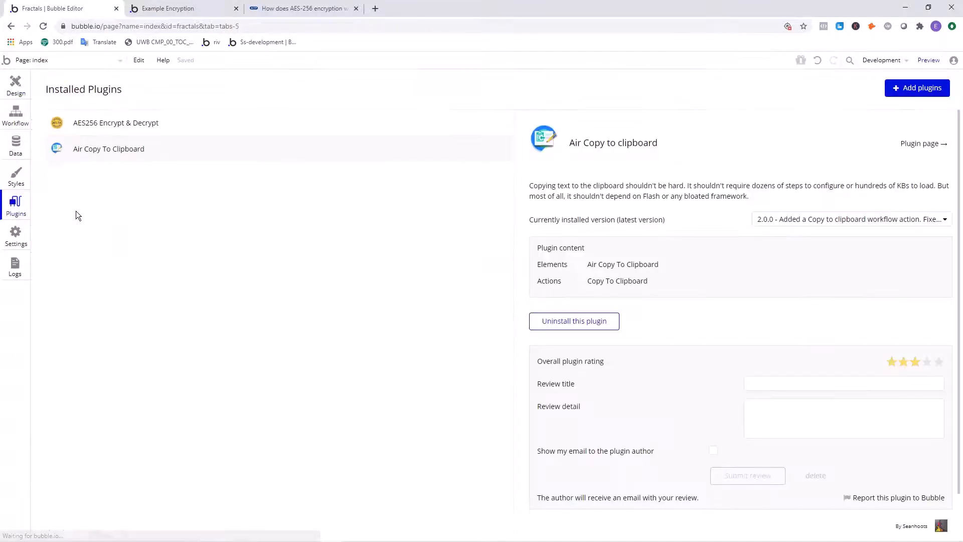
# Step: Show the installed AES256 Encrypt & Decrypt plugin's details and passphrase settings
pyautogui.click(116, 122)
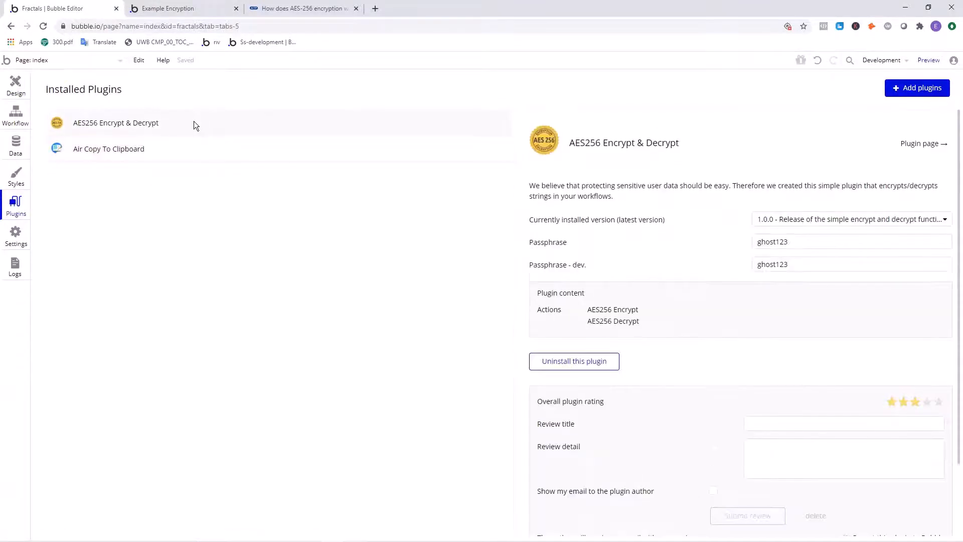
pyautogui.moveTo(630, 154)
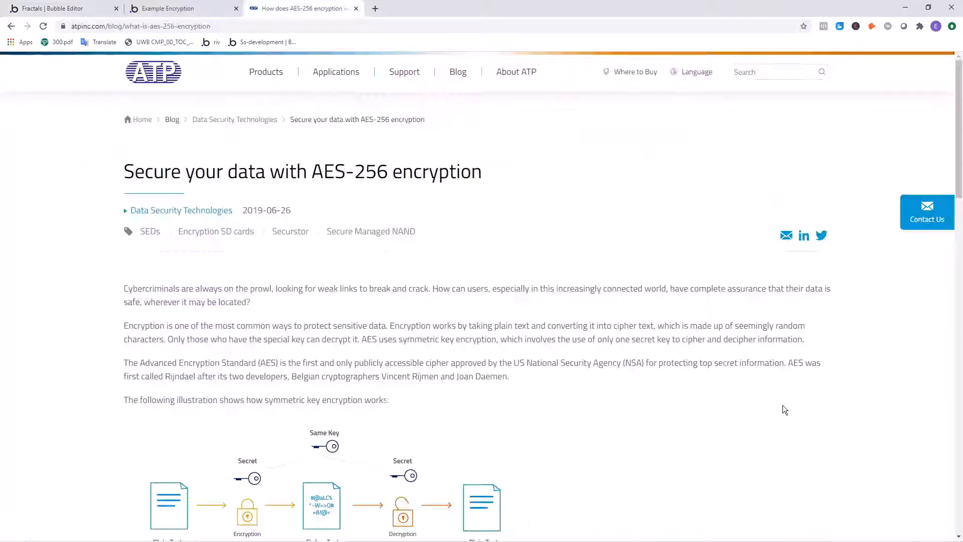
# Step: Scroll the AES-256 article down to its key-size versus possible-combinations table
pyautogui.scroll(-3)
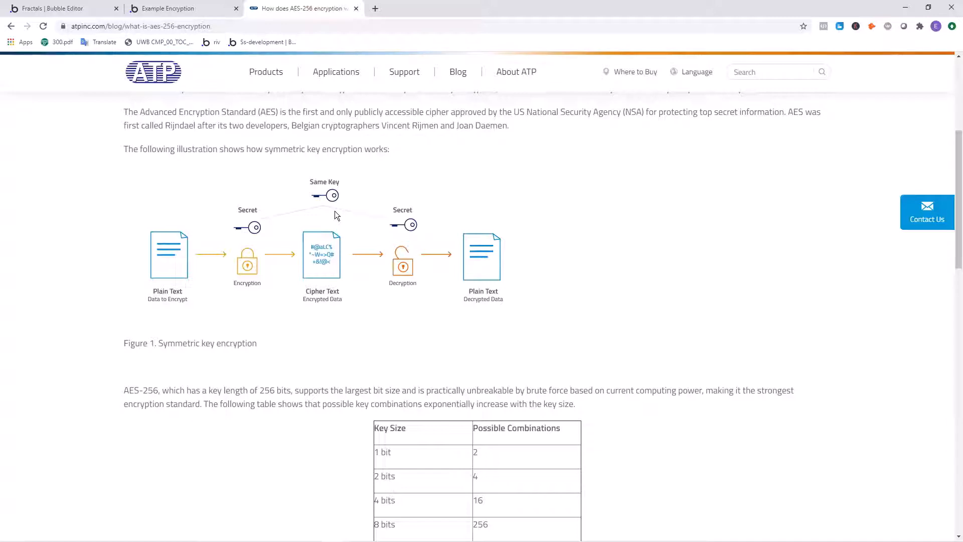
pyautogui.scroll(-3)
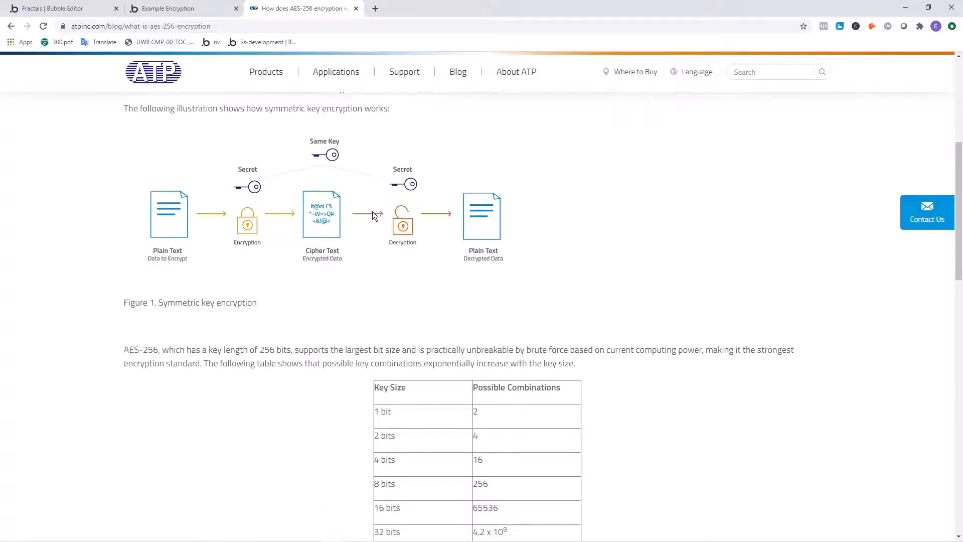
pyautogui.scroll(-3)
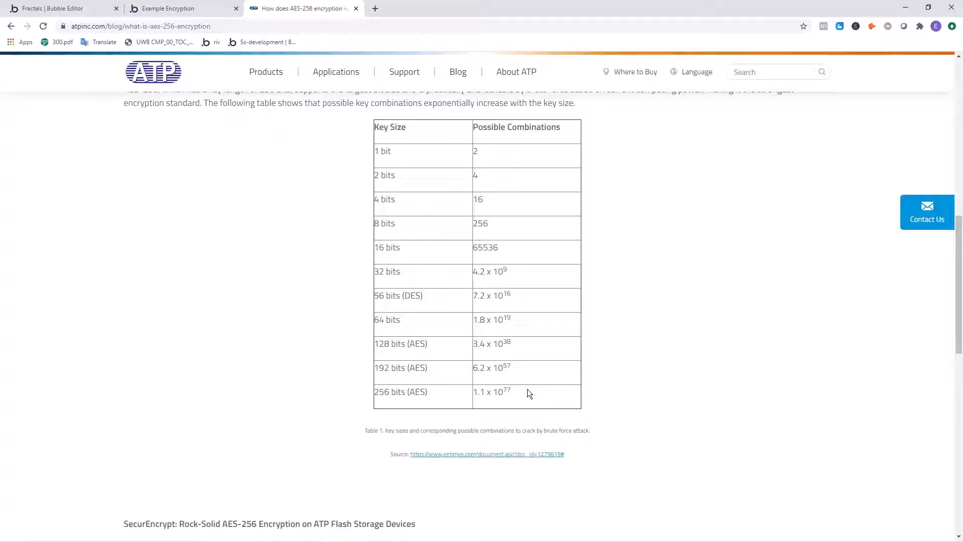
pyautogui.moveTo(537, 393)
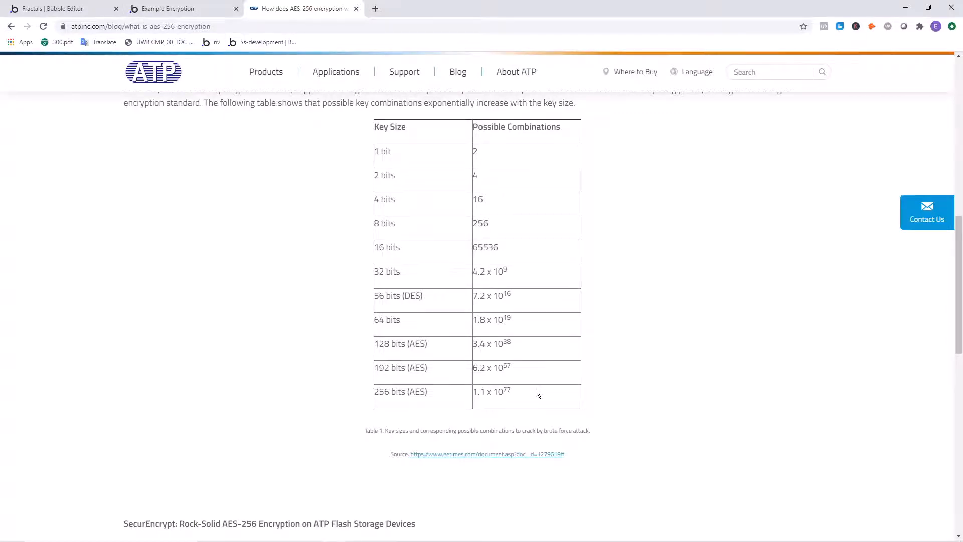
# Step: Check the plugin store for 'aes', confirming AES256 Encrypt & Decrypt is already installed
pyautogui.click(50, 8)
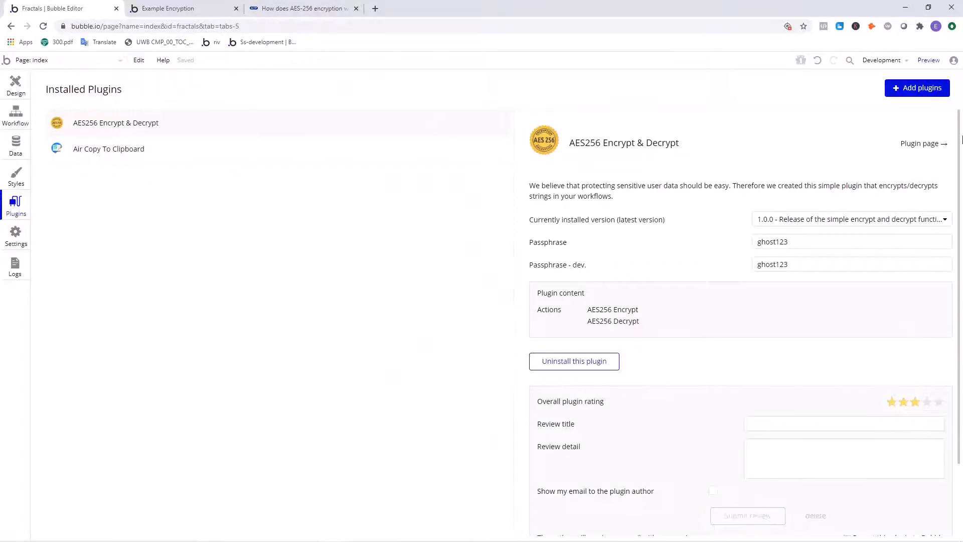
pyautogui.moveTo(777, 113)
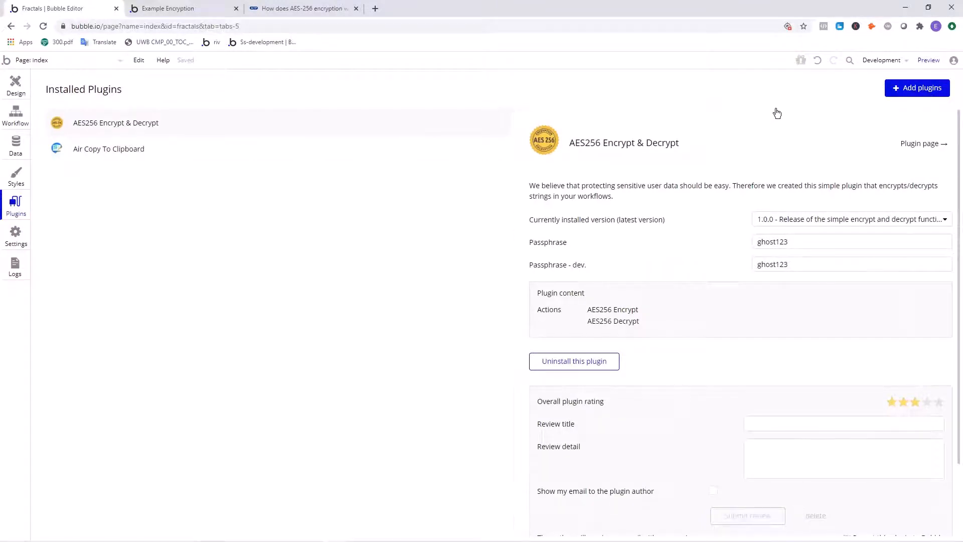
pyautogui.click(918, 88)
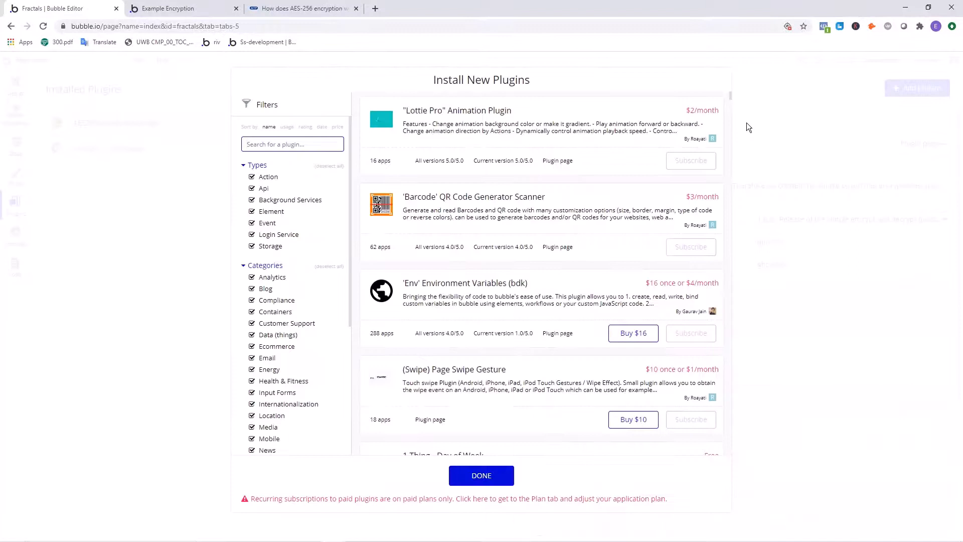
pyautogui.write('a')
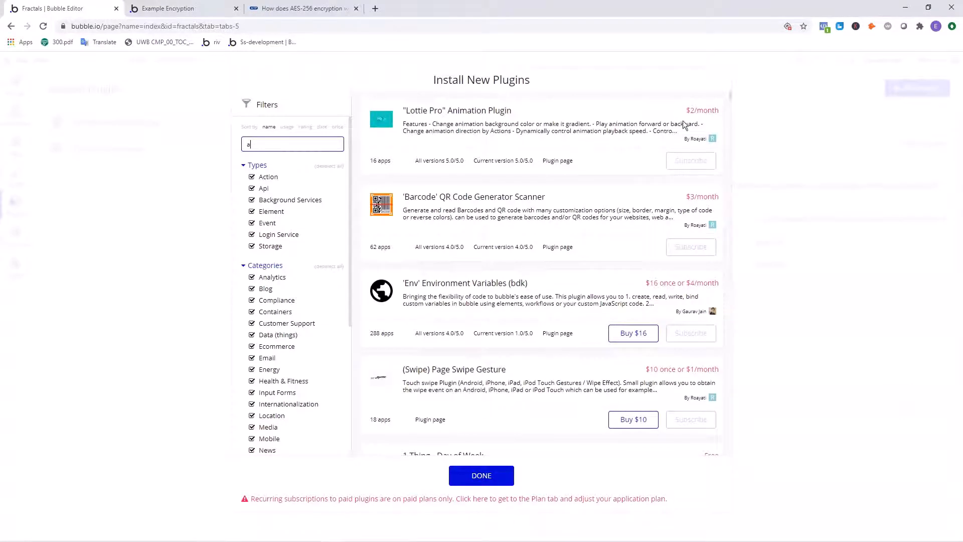
pyautogui.write('es')
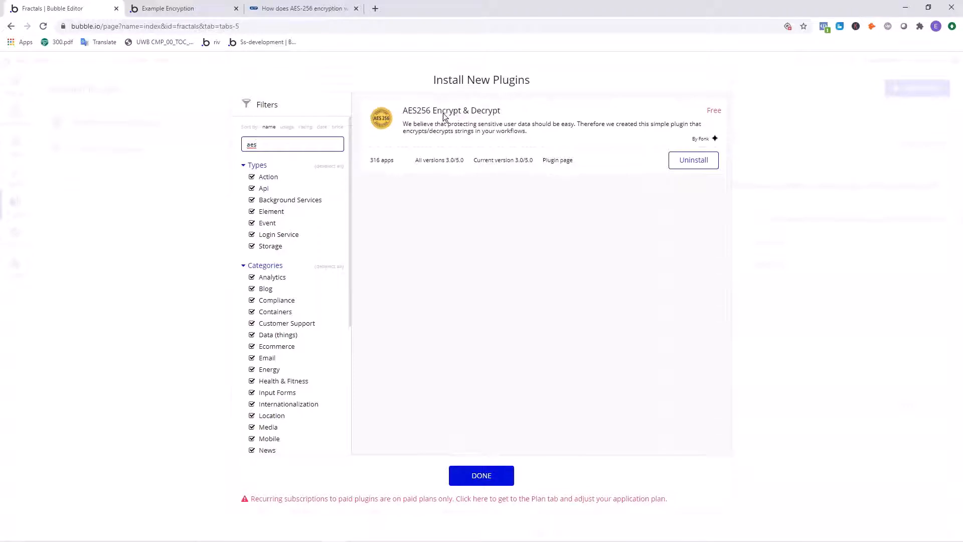
pyautogui.moveTo(482, 456)
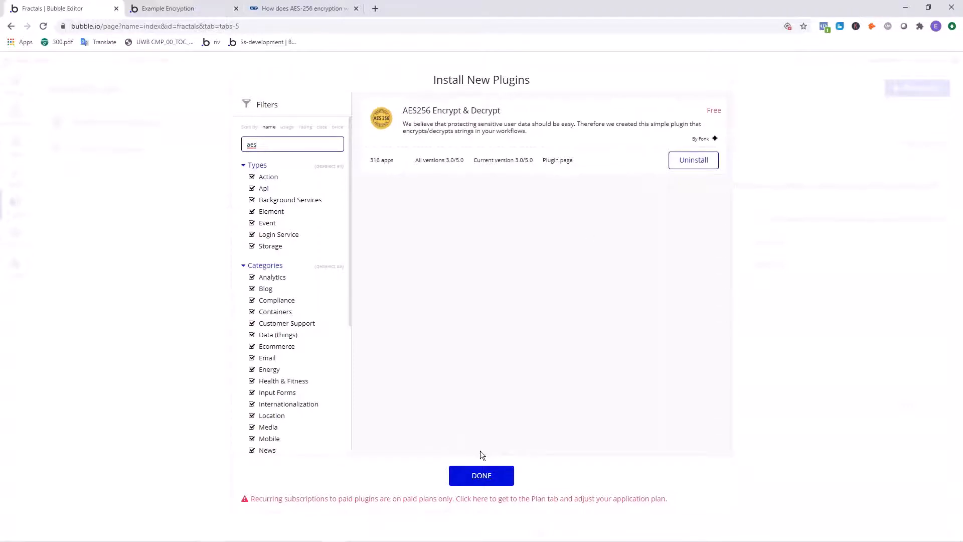
pyautogui.click(482, 476)
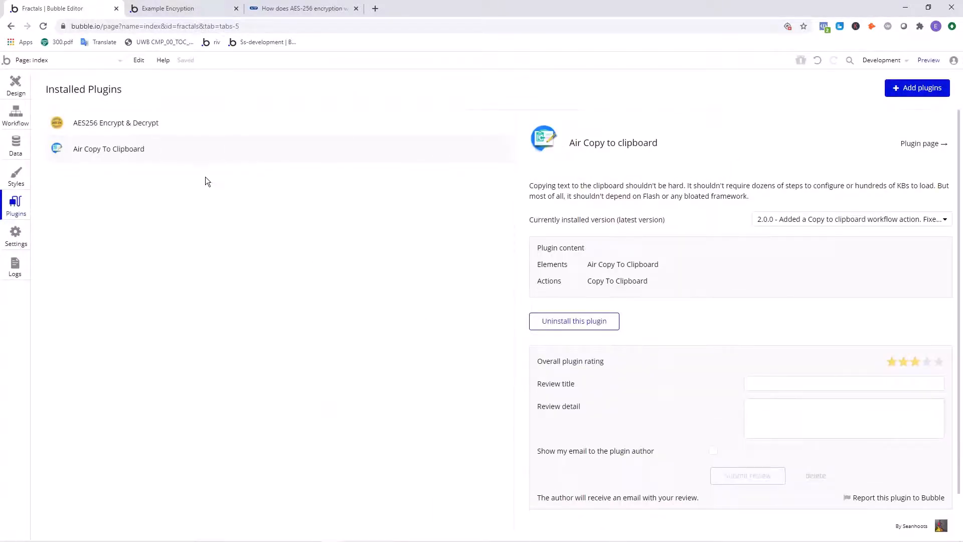
pyautogui.click(116, 122)
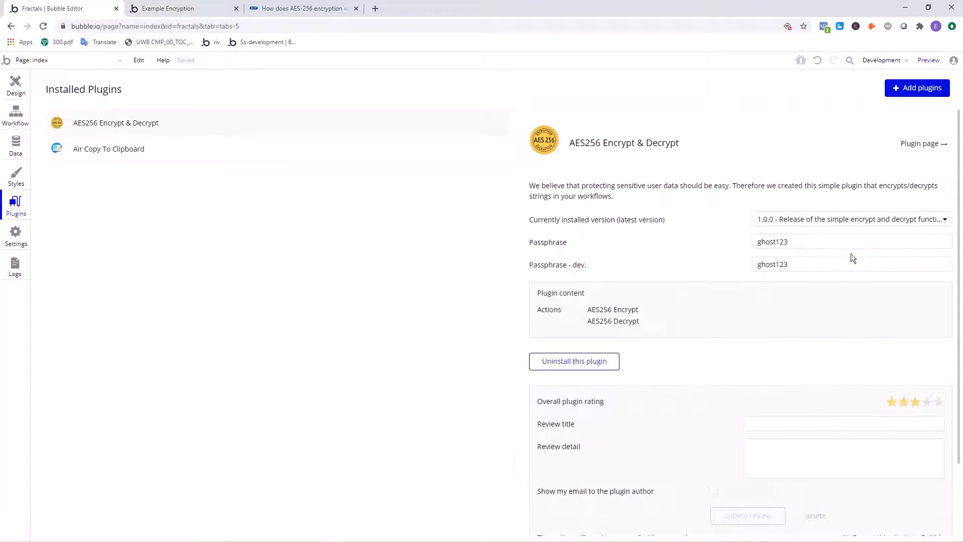
pyautogui.click(837, 242)
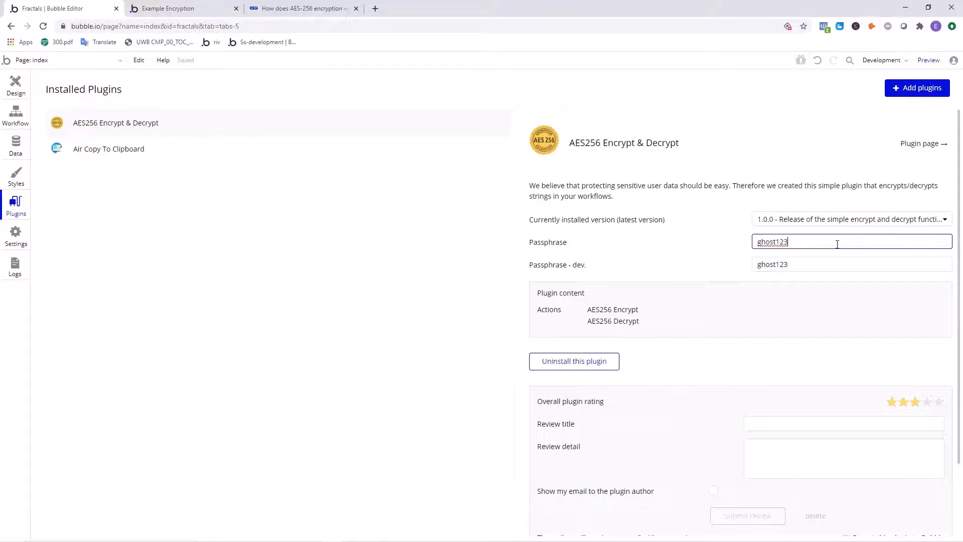
pyautogui.click(169, 8)
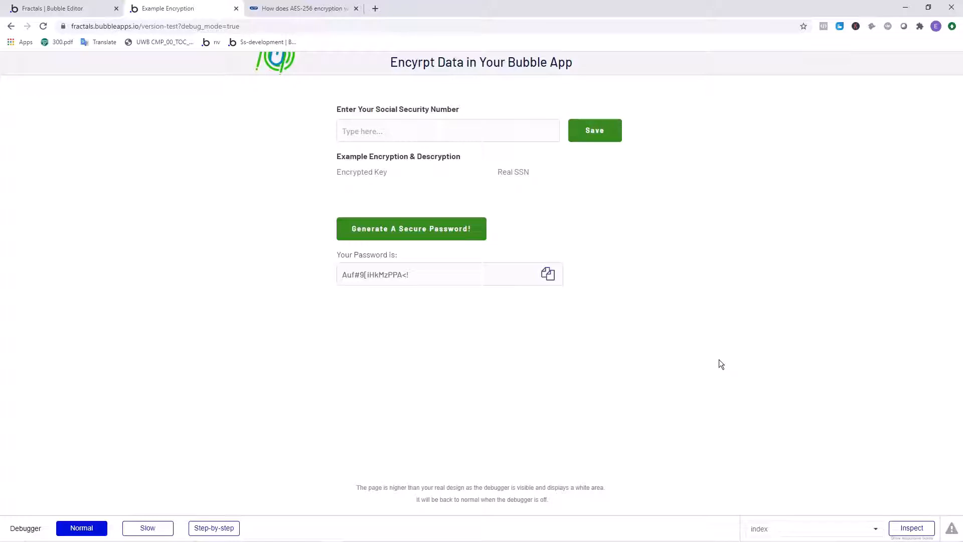
# Step: Generate and copy a fresh secure password in the preview, returning to the editor's workflows
pyautogui.click(412, 229)
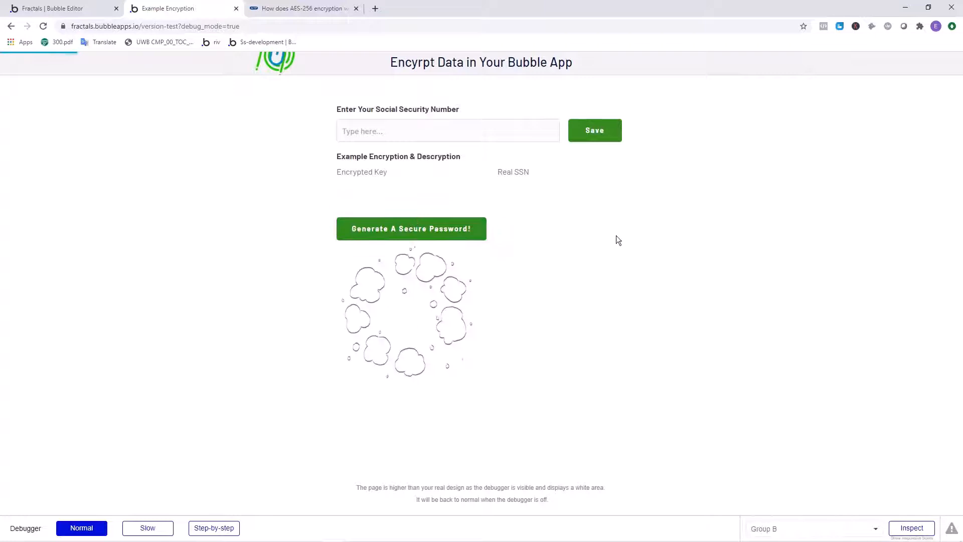
pyautogui.click(411, 229)
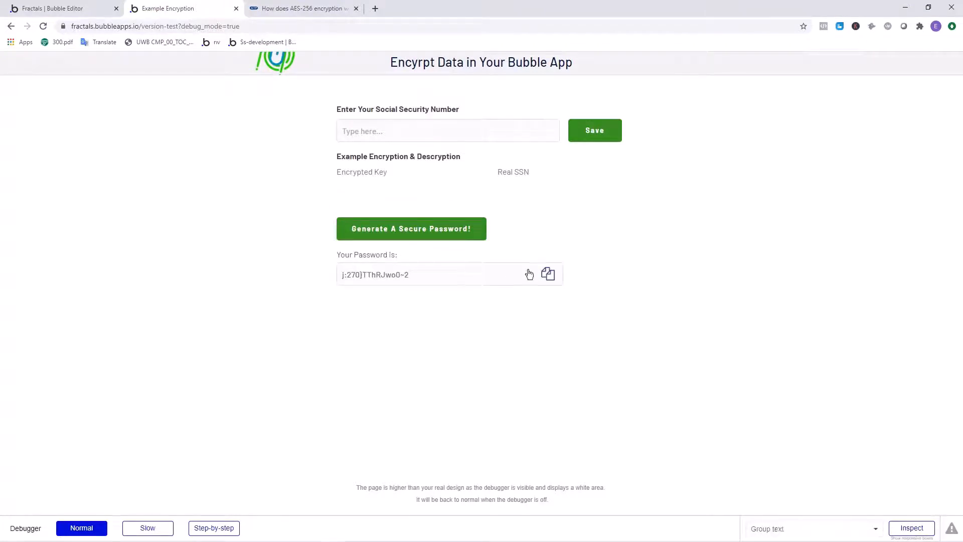
pyautogui.click(548, 274)
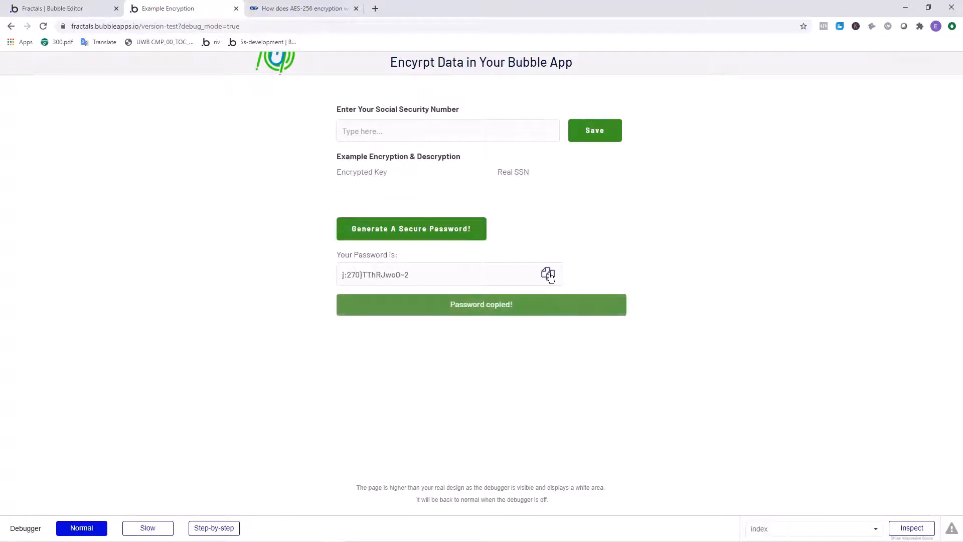
pyautogui.click(58, 8)
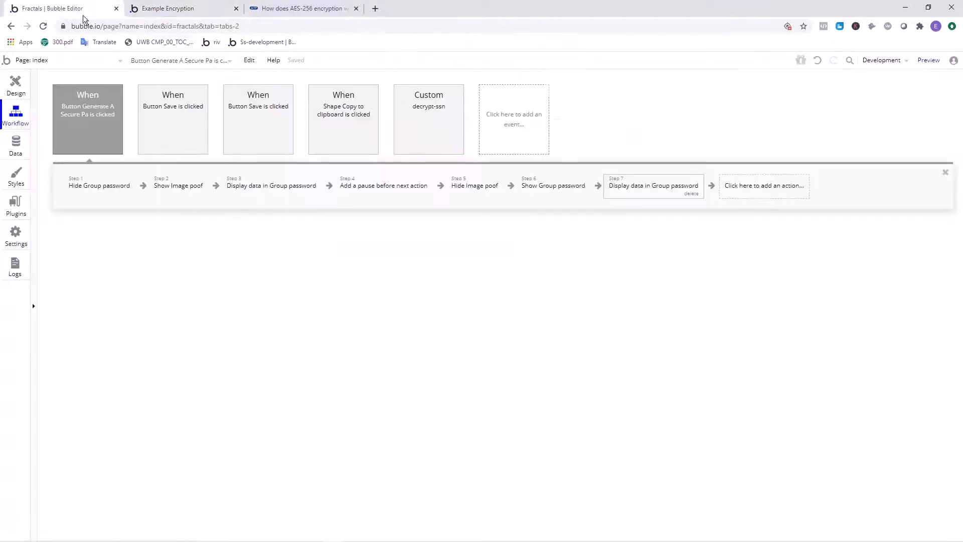
# Step: Add a Page is loaded event and search its action list for 'aes'
pyautogui.click(15, 205)
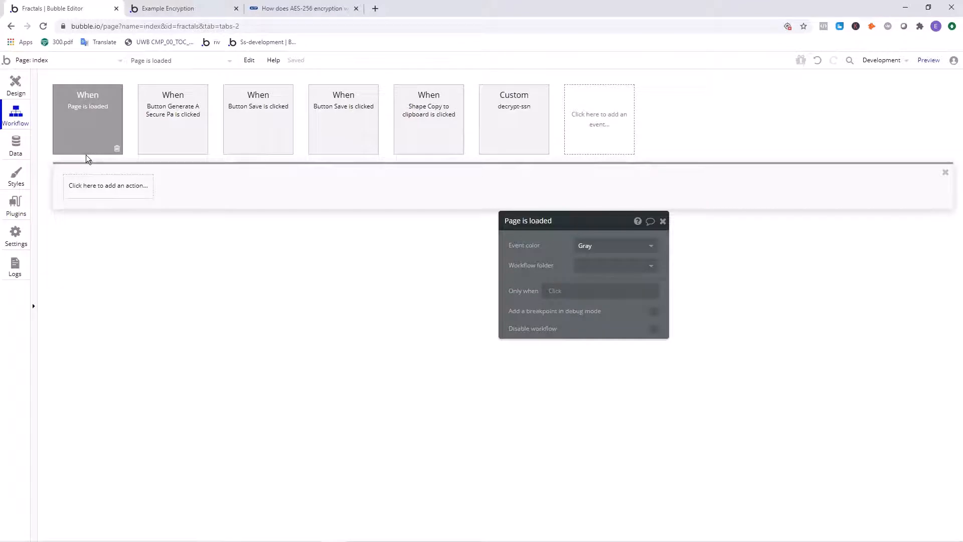
pyautogui.click(258, 119)
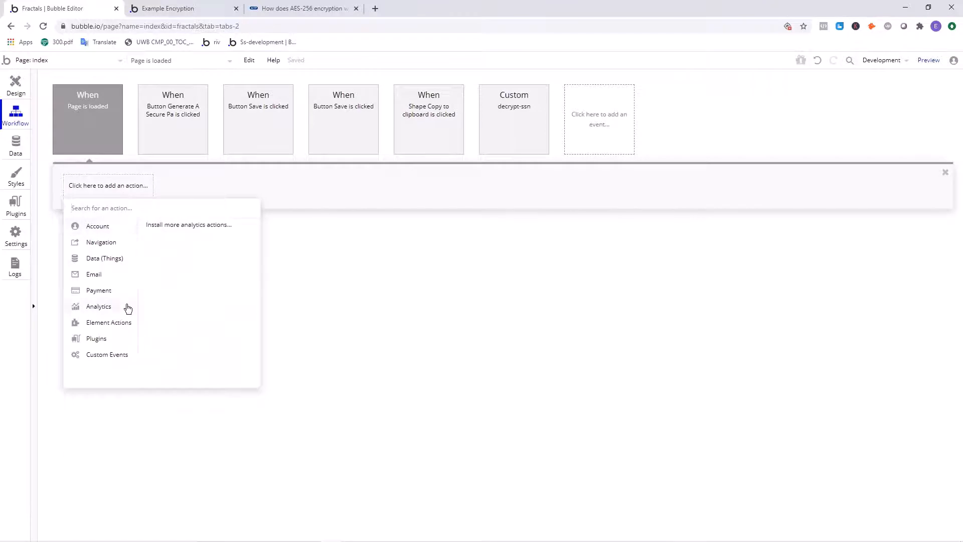
pyautogui.write('aes')
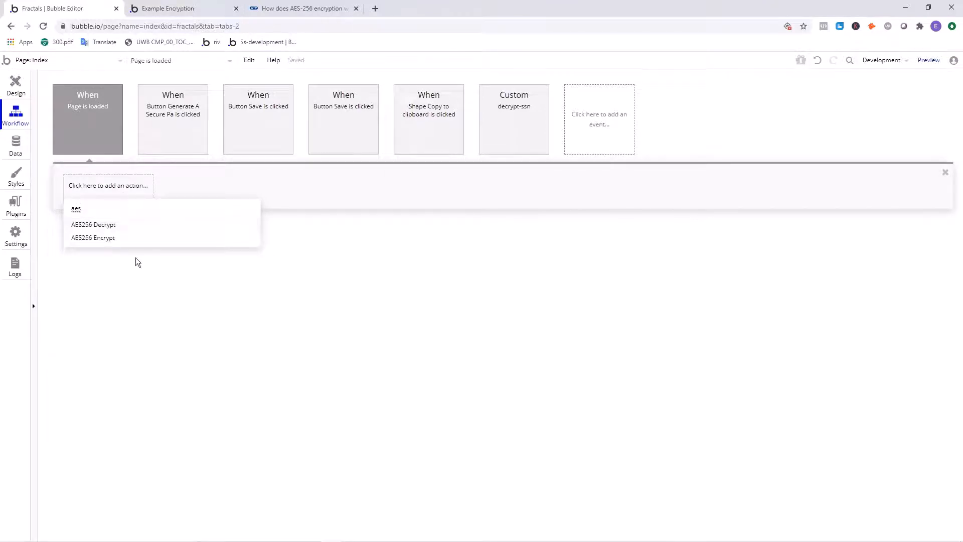
pyautogui.moveTo(125, 243)
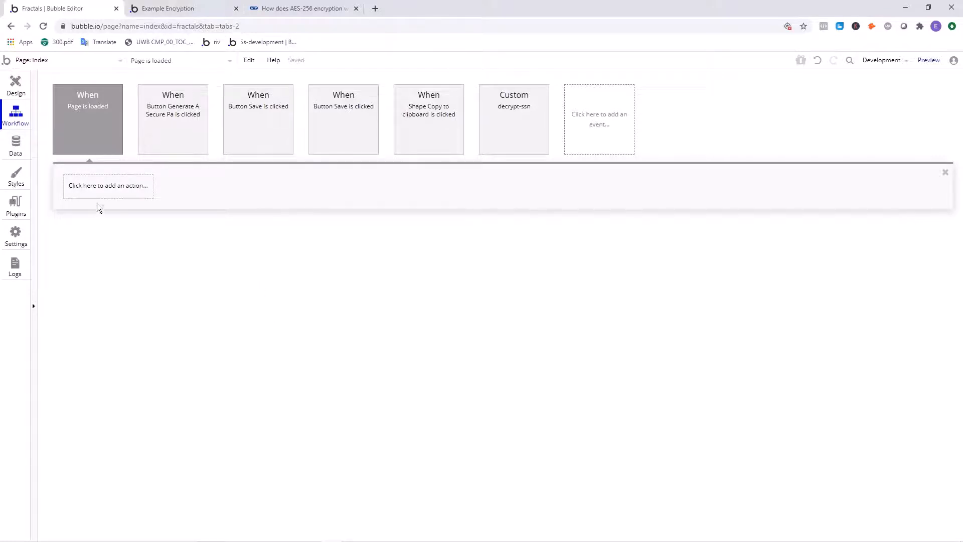
# Step: View the Save-button workflow's AES256 Encrypt step encrypting the social security number input
pyautogui.click(109, 184)
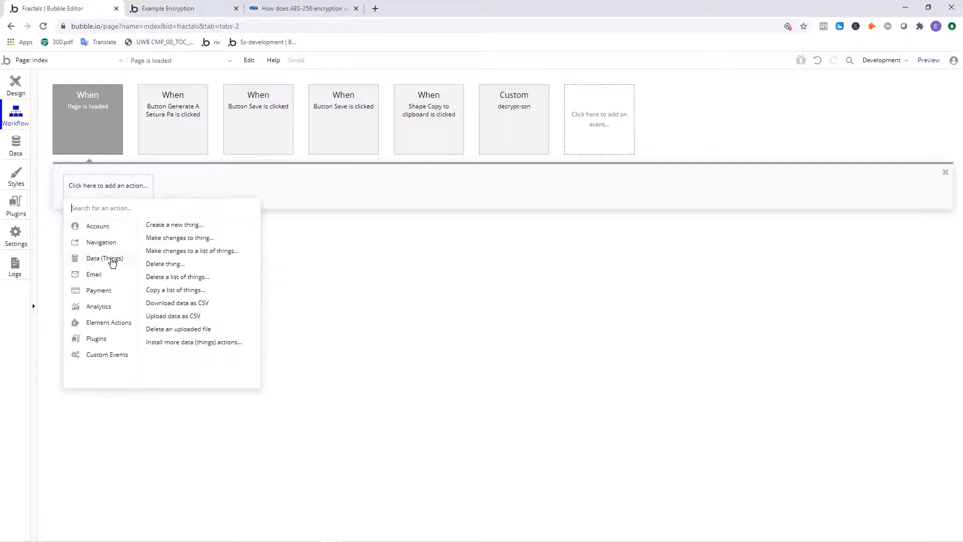
pyautogui.write('aes')
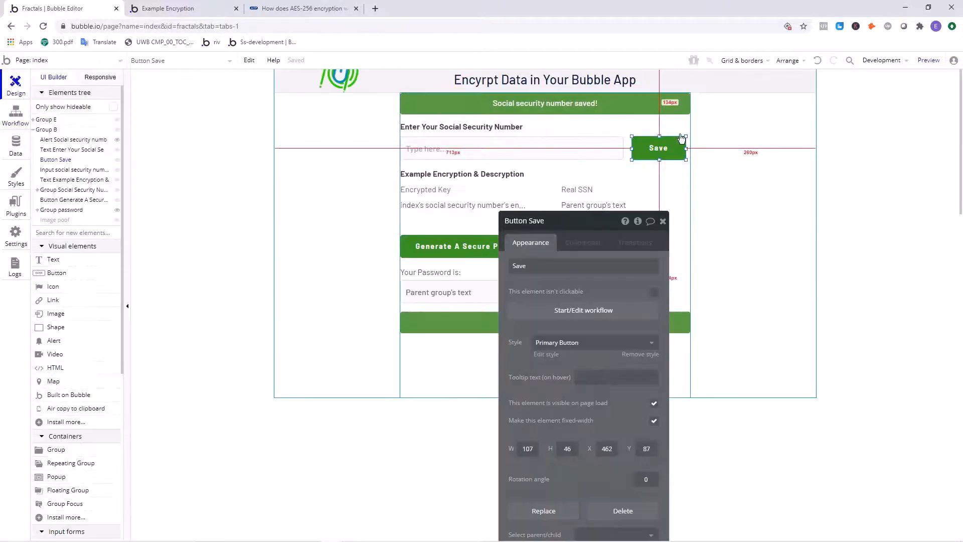
pyautogui.click(511, 149)
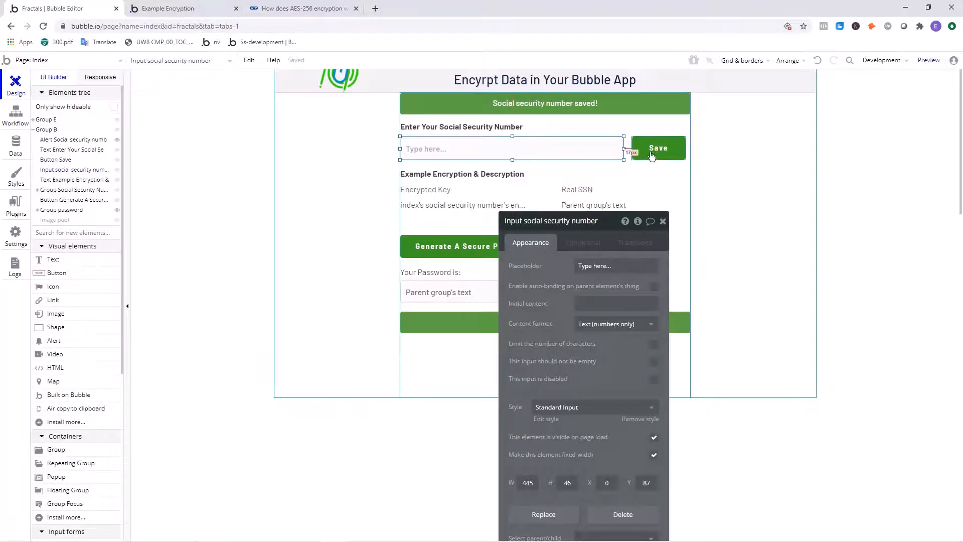
pyautogui.click(16, 111)
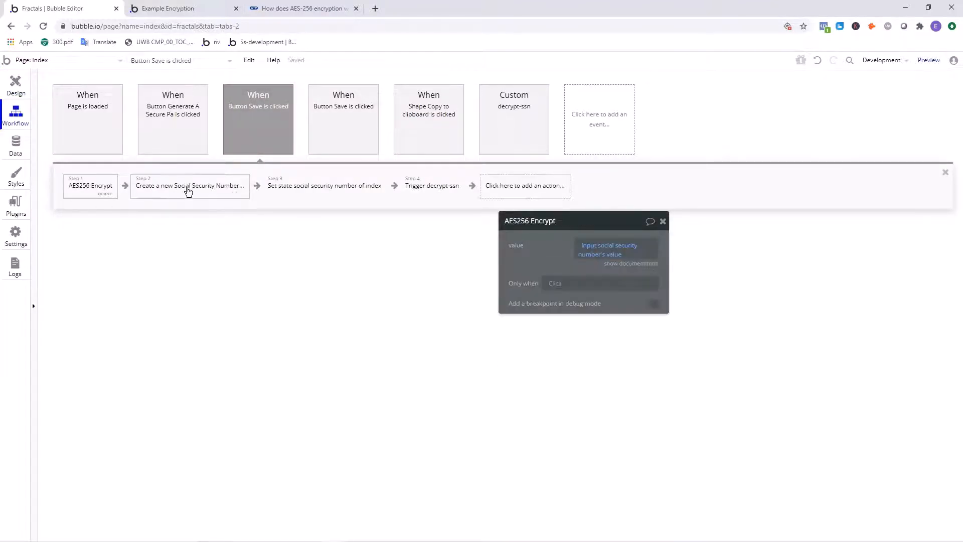
# Step: Add an AES256 Encrypt step on Input social security number's value to the Page is loaded workflow
pyautogui.click(87, 118)
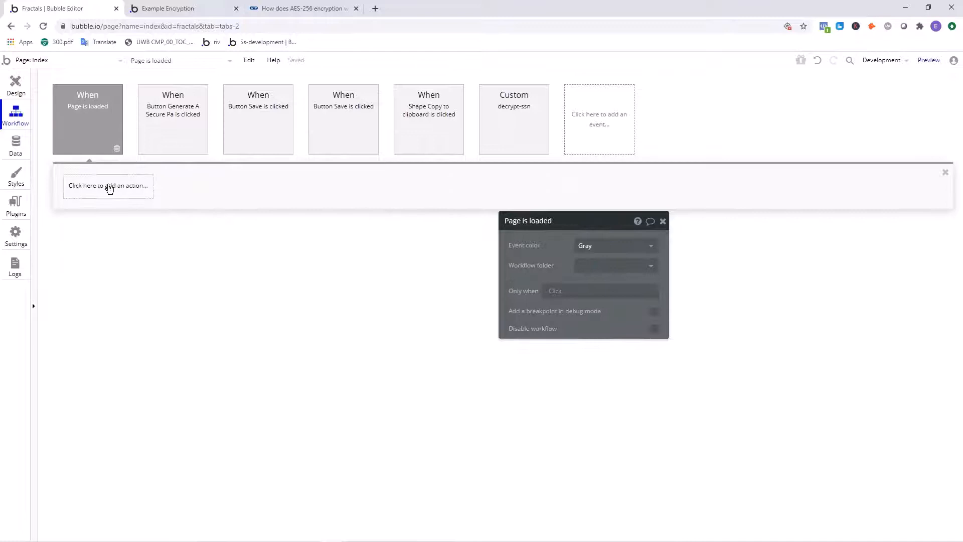
pyautogui.click(108, 185)
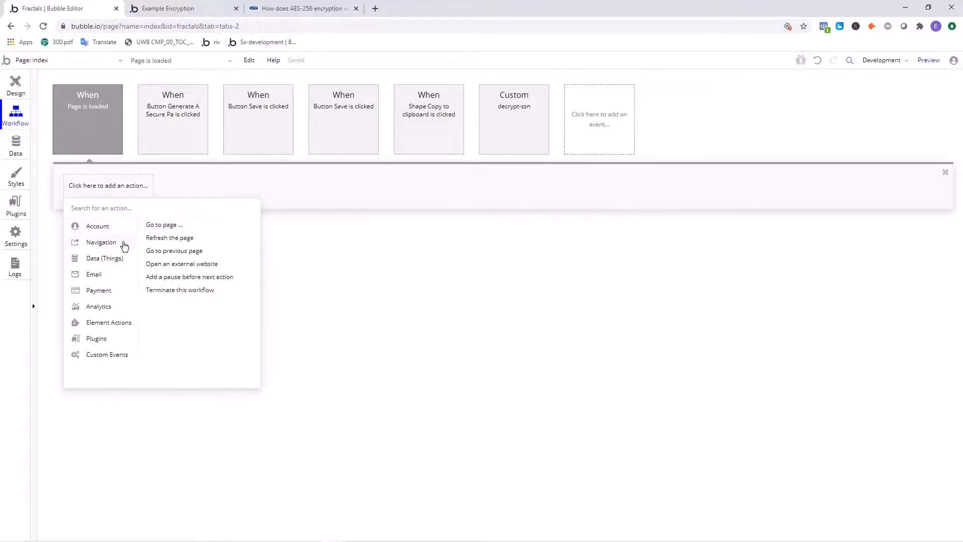
pyautogui.write('aes')
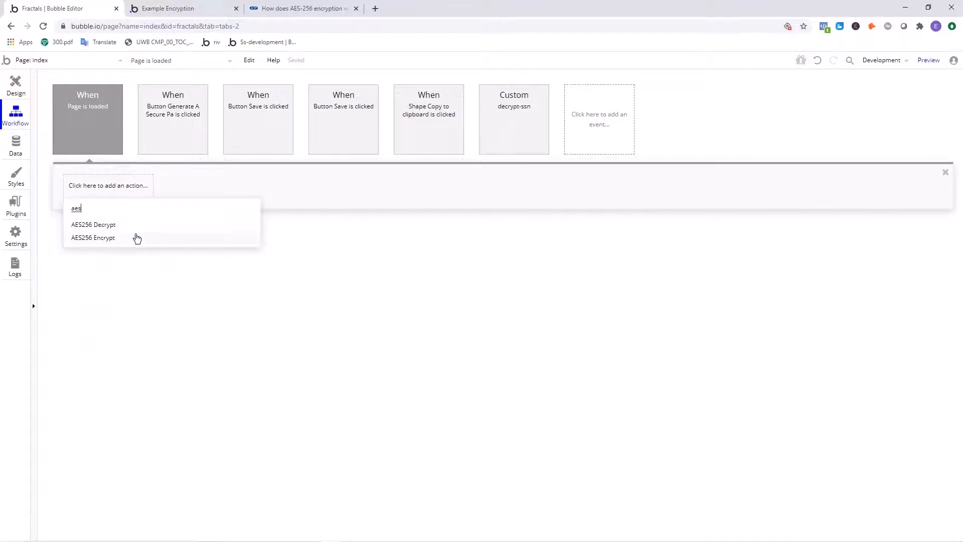
pyautogui.click(92, 238)
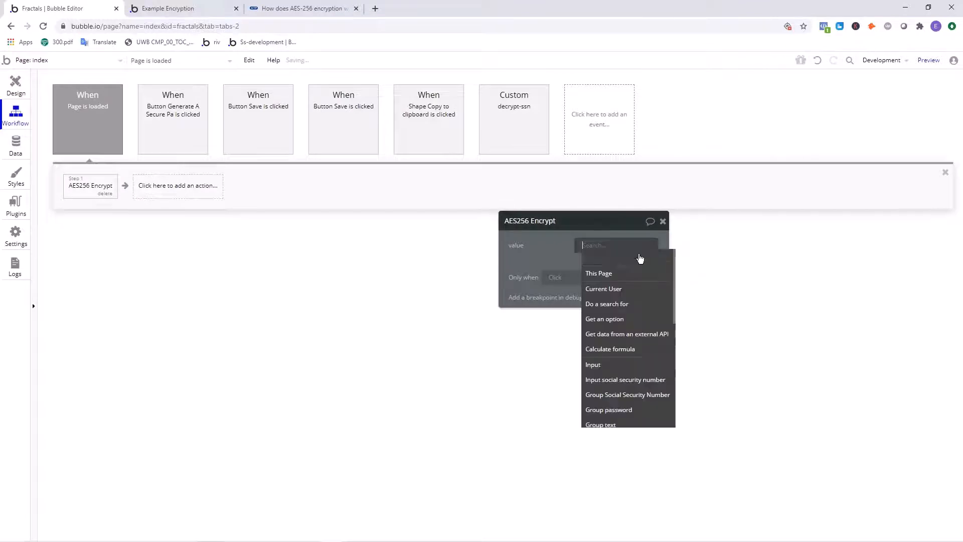
pyautogui.moveTo(643, 387)
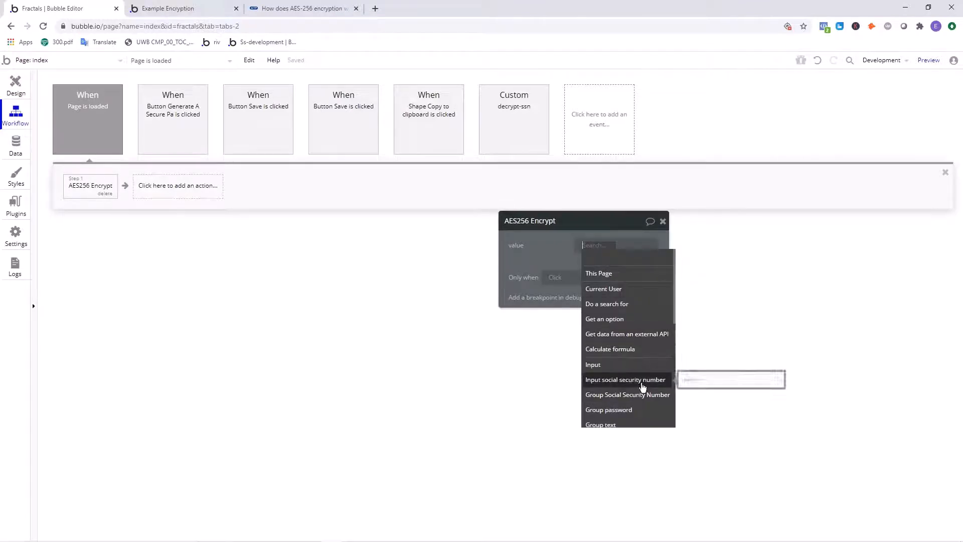
pyautogui.click(627, 380)
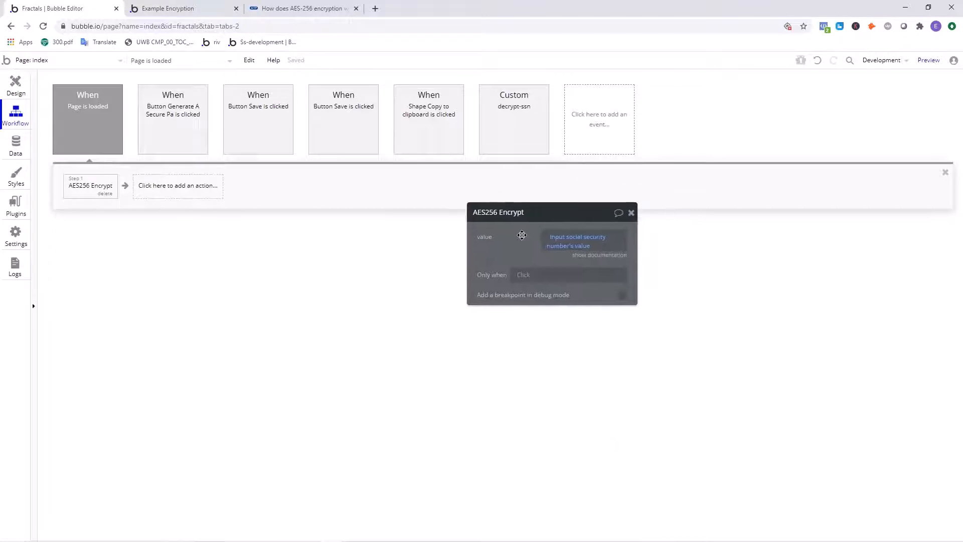
# Step: Add a Create a new Social Security Number step with encrypted code = Result of step 1
pyautogui.click(178, 185)
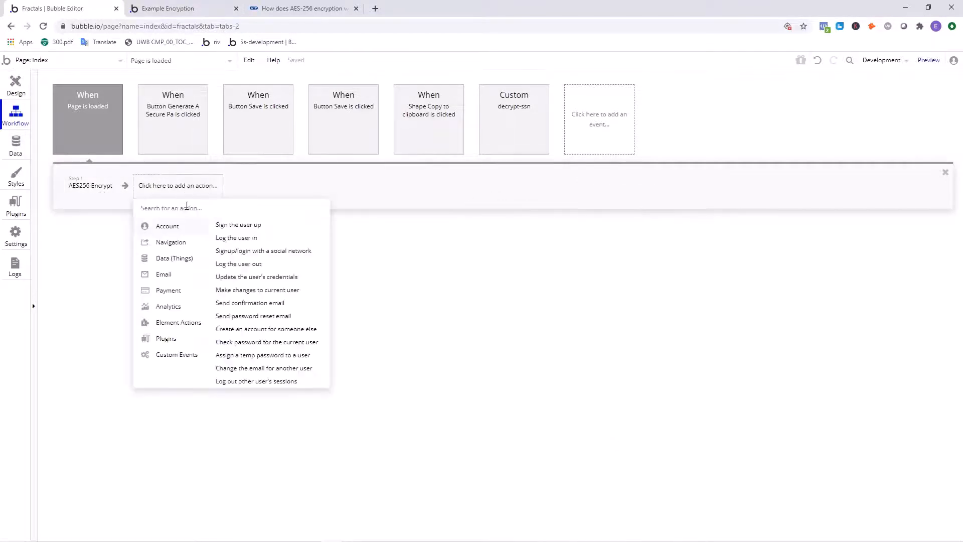
pyautogui.click(175, 259)
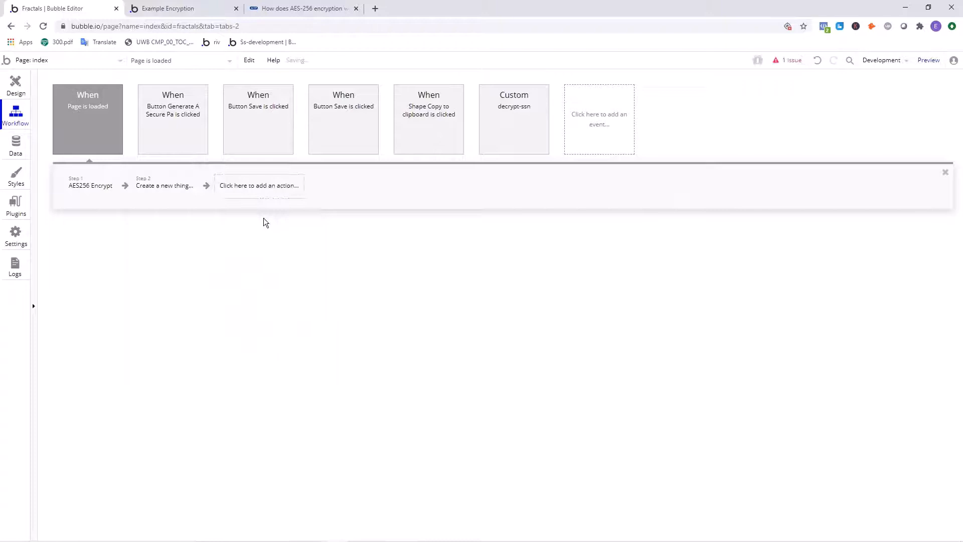
pyautogui.click(164, 185)
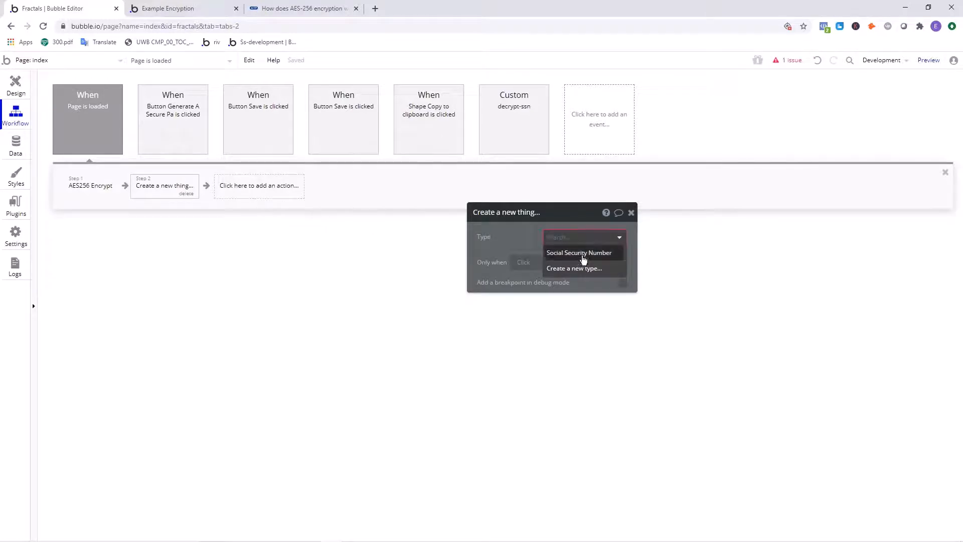
pyautogui.click(579, 253)
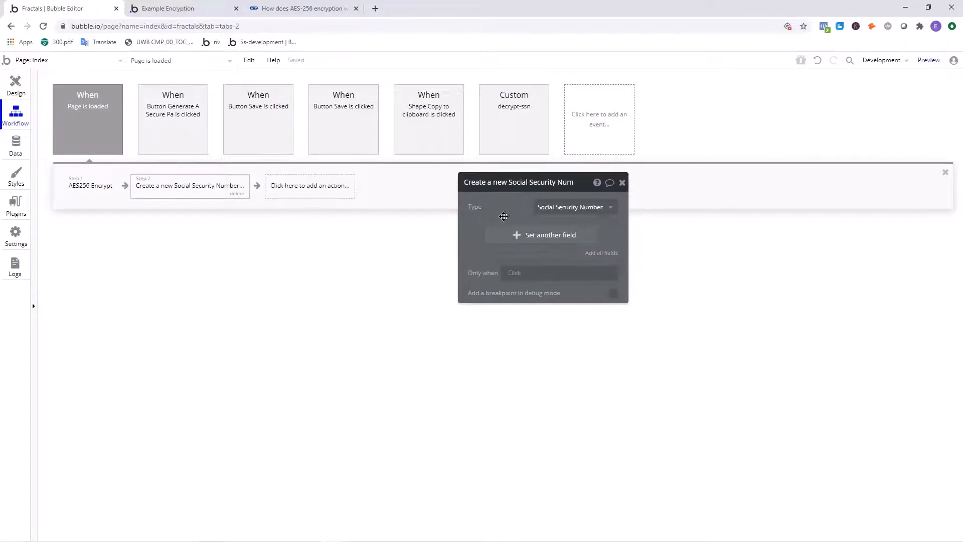
pyautogui.click(550, 234)
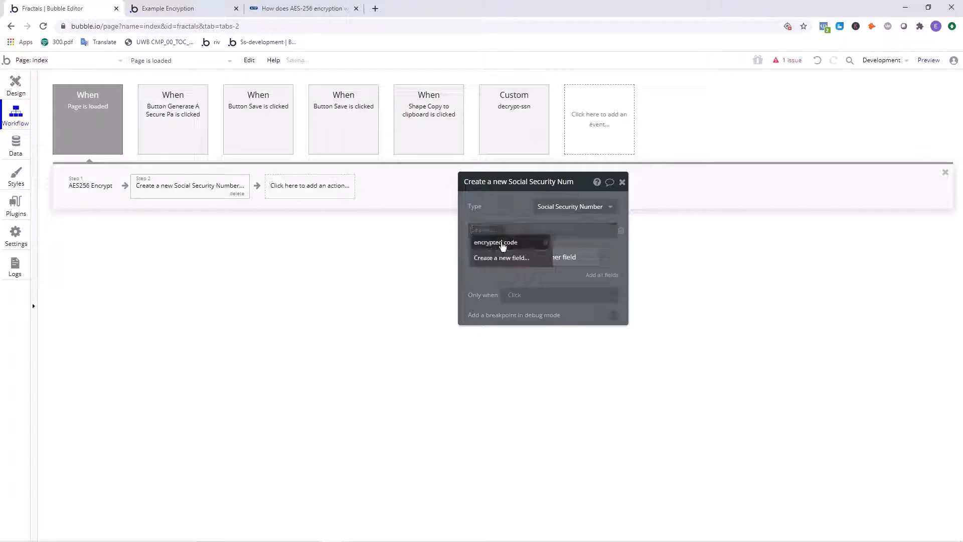
pyautogui.click(495, 242)
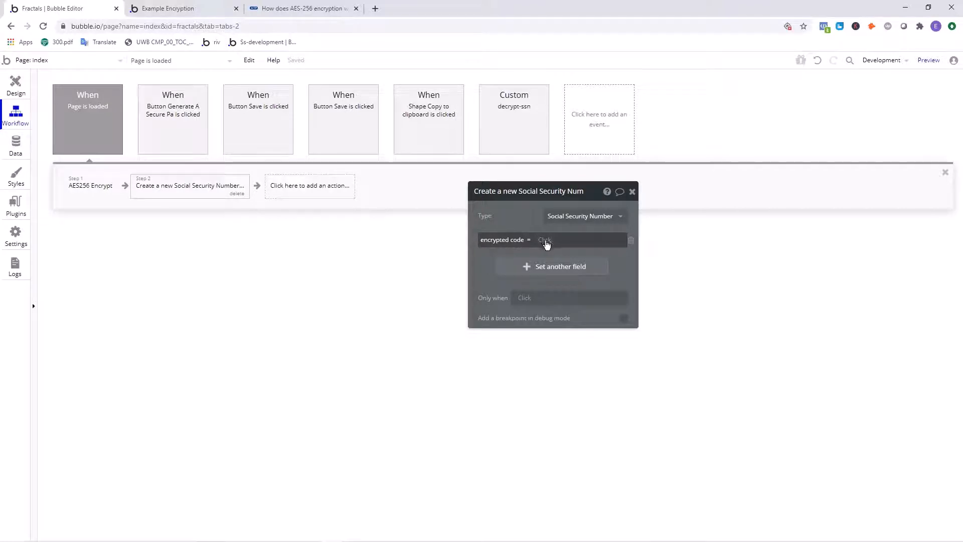
pyautogui.click(578, 239)
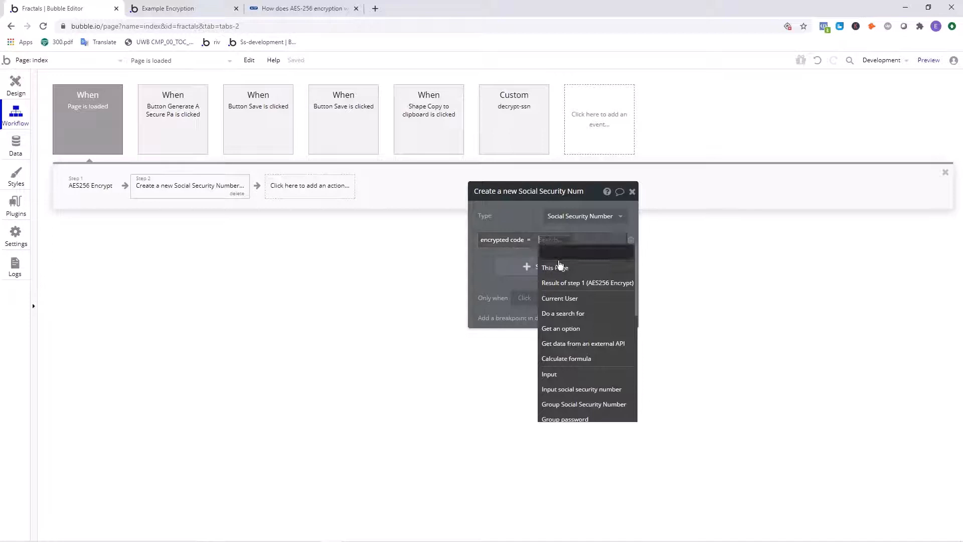
pyautogui.moveTo(572, 287)
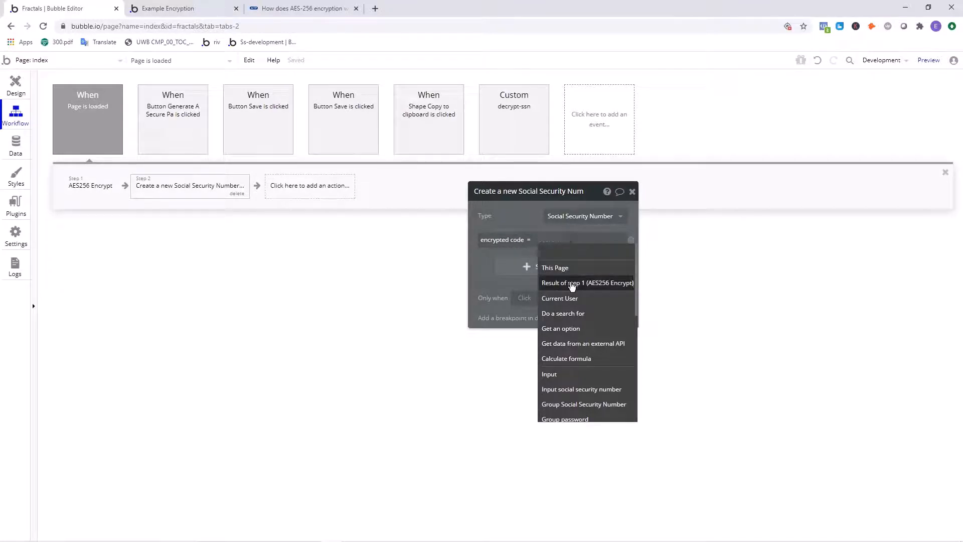
pyautogui.click(586, 283)
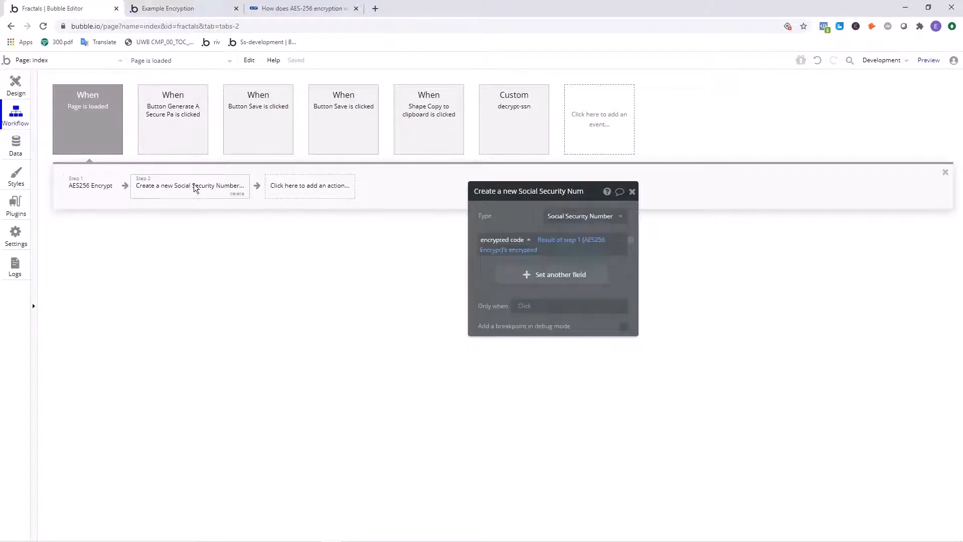
pyautogui.moveTo(369, 188)
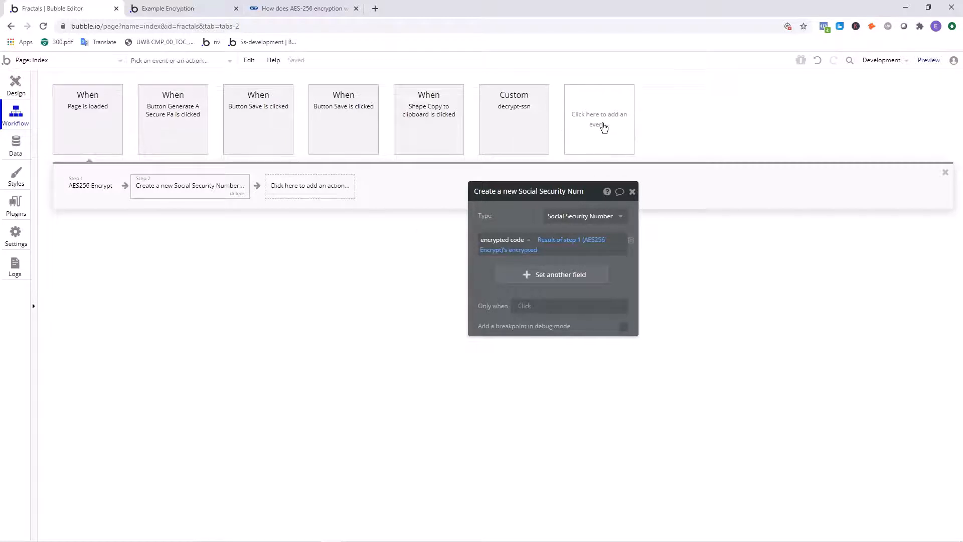
# Step: Add a Page is loaded event that runs only when Current User is logged in
pyautogui.click(599, 118)
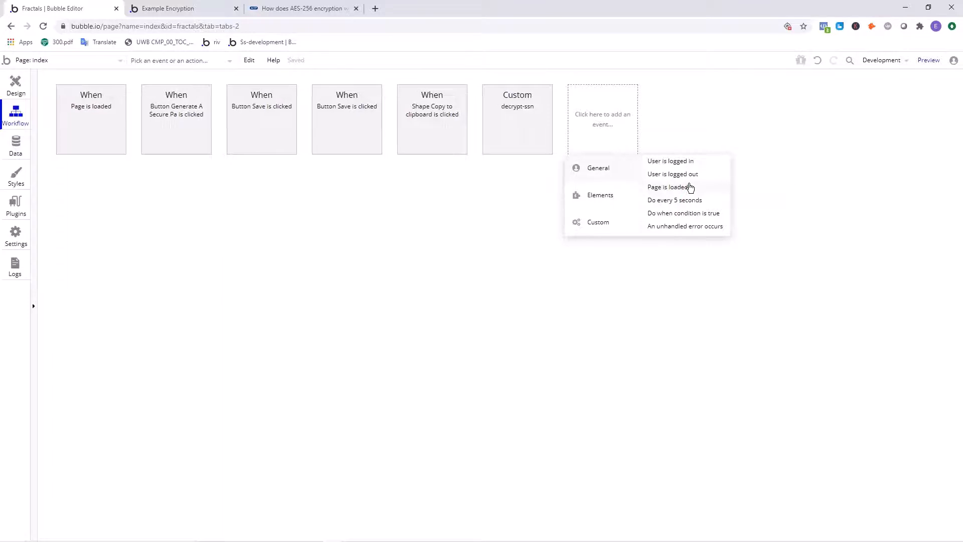
pyautogui.click(669, 186)
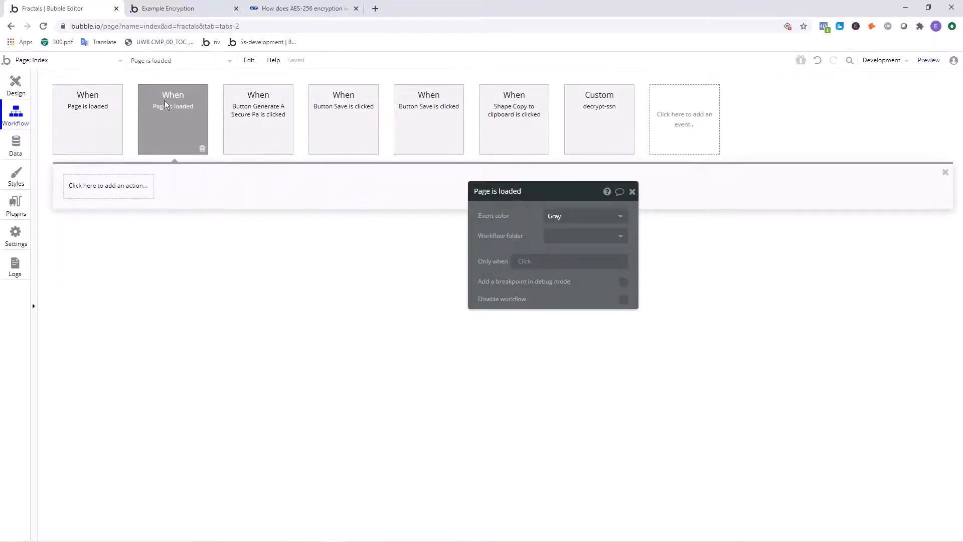
pyautogui.moveTo(187, 124)
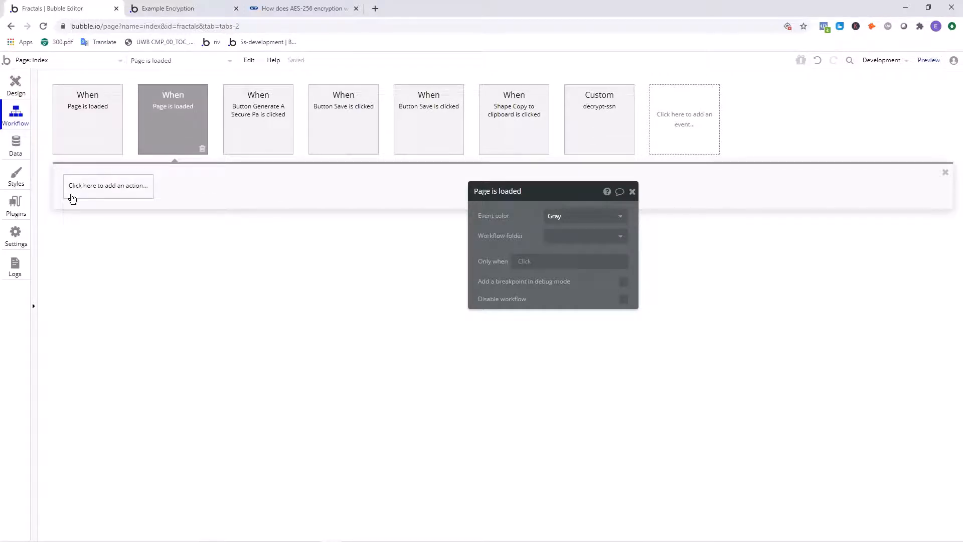
pyautogui.click(109, 185)
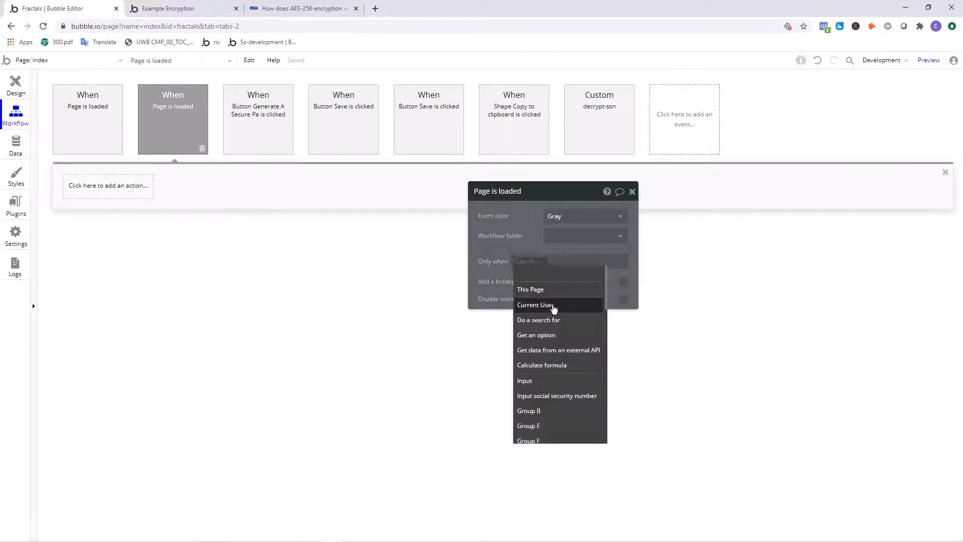
pyautogui.click(534, 305)
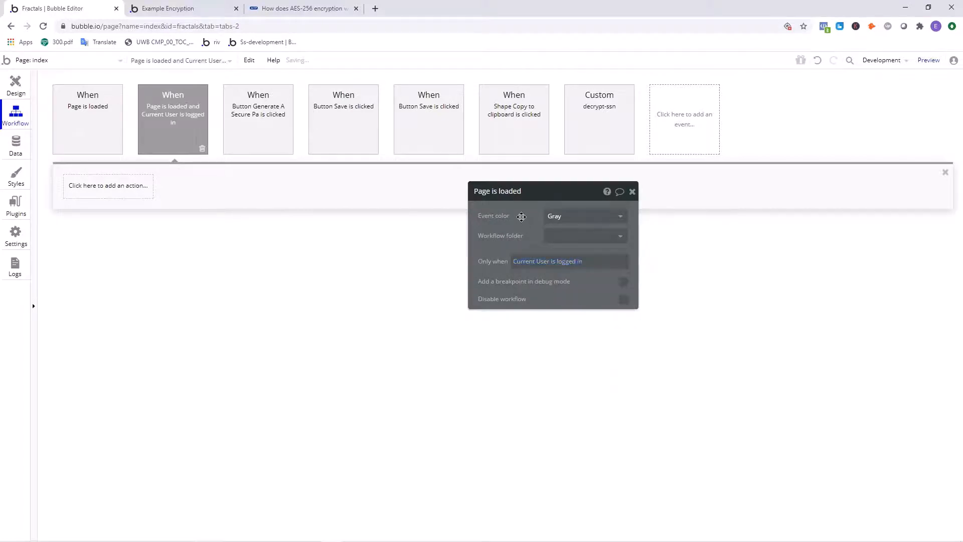
# Step: Add an AES256 Decrypt step decrypting the first Social Security Number's encrypted code
pyautogui.click(108, 185)
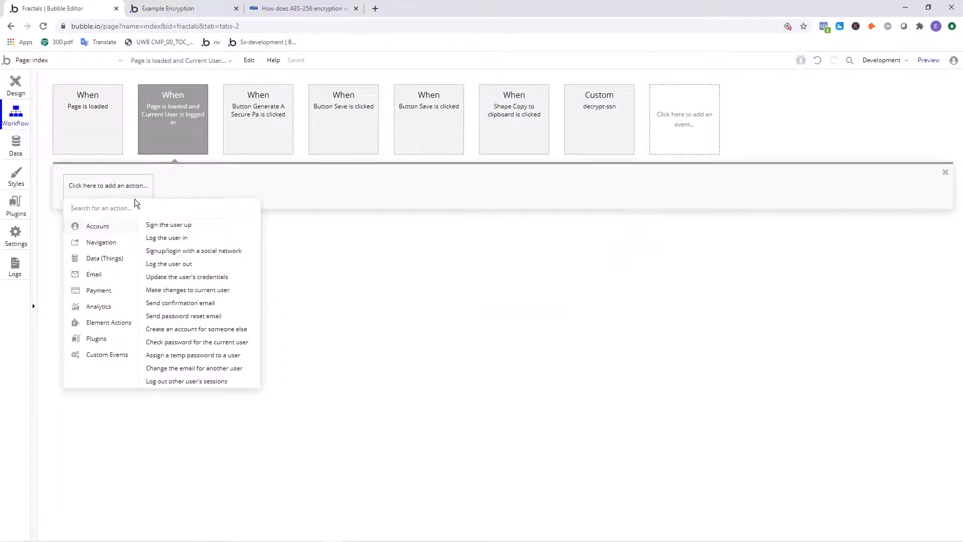
pyautogui.write('dec')
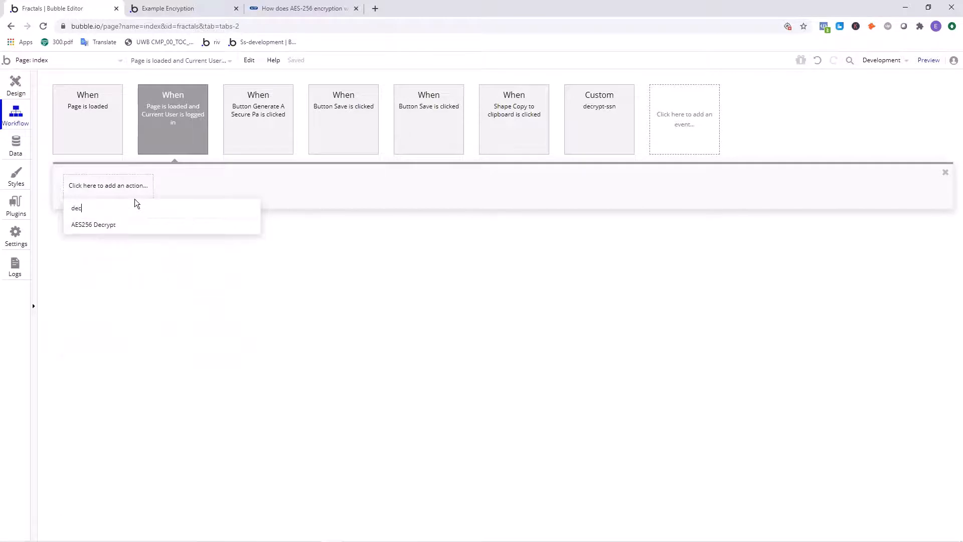
pyautogui.click(94, 225)
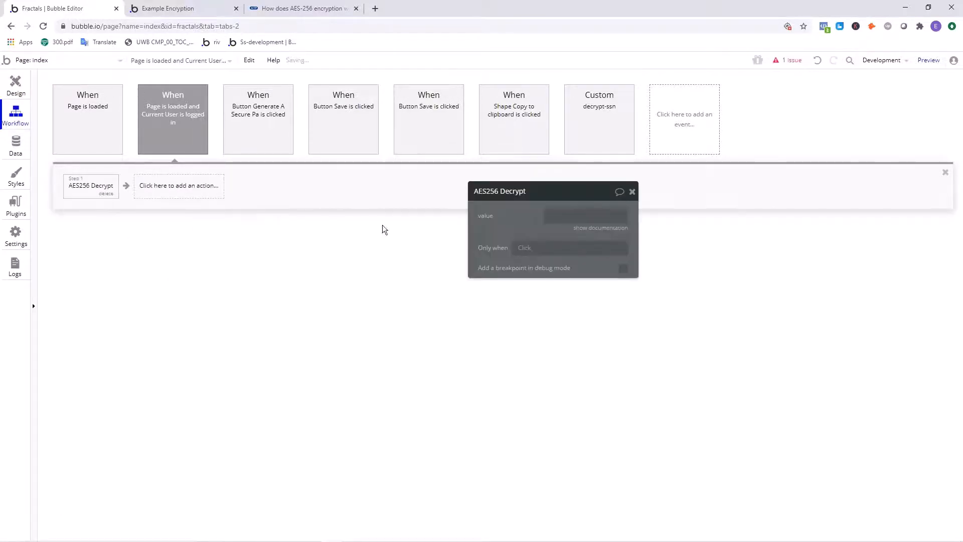
pyautogui.click(586, 216)
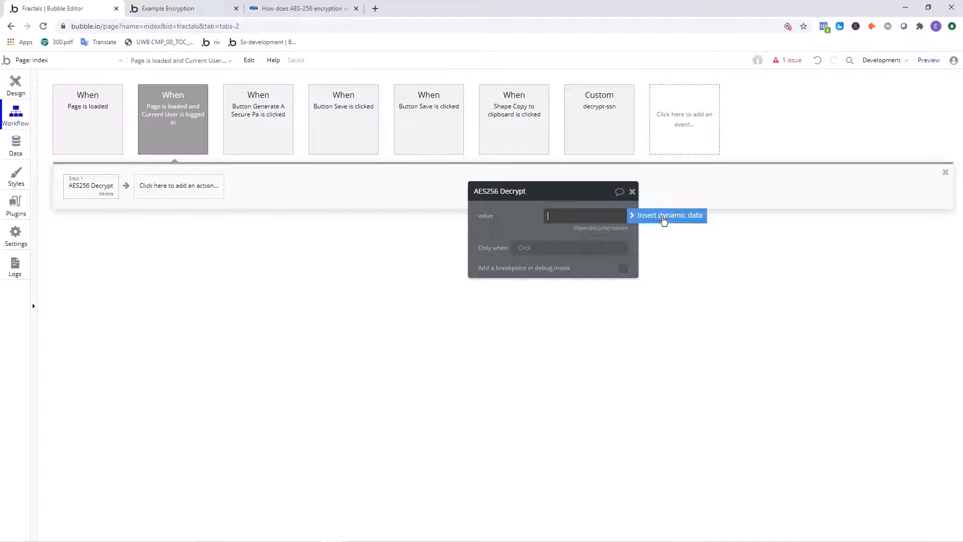
pyautogui.click(667, 214)
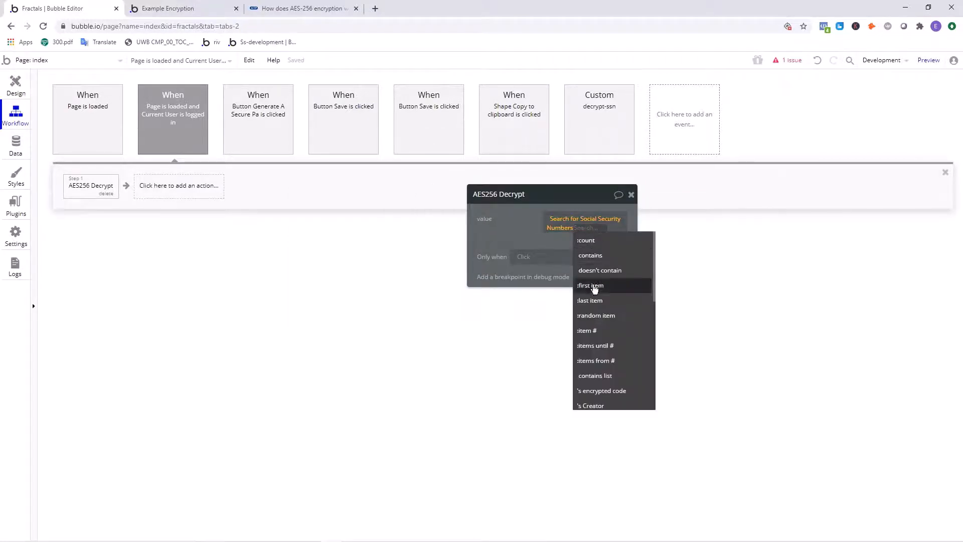
pyautogui.click(590, 285)
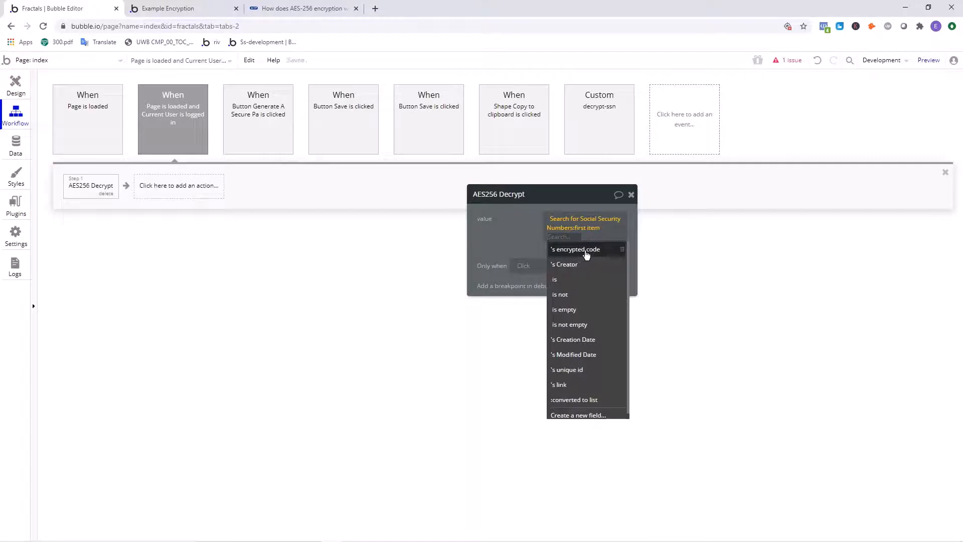
pyautogui.click(575, 249)
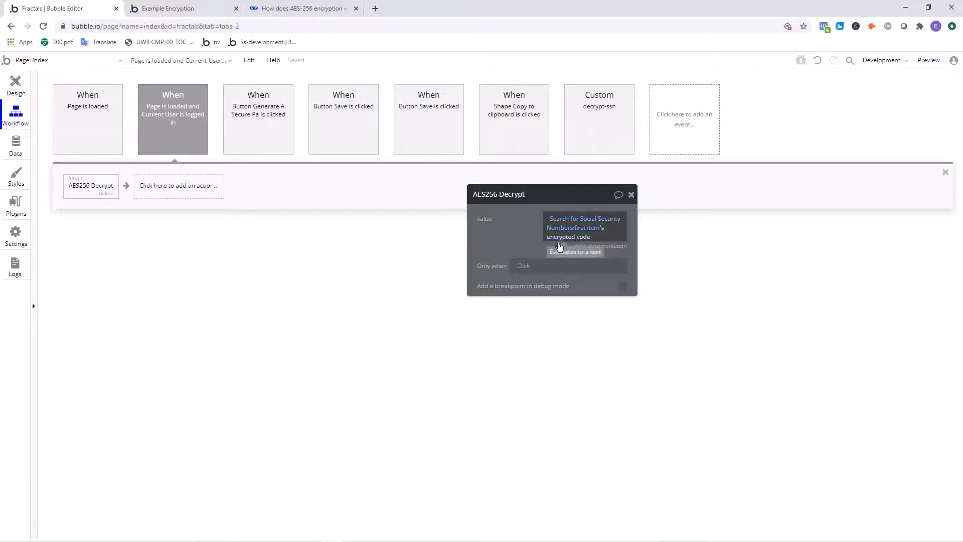
pyautogui.click(179, 184)
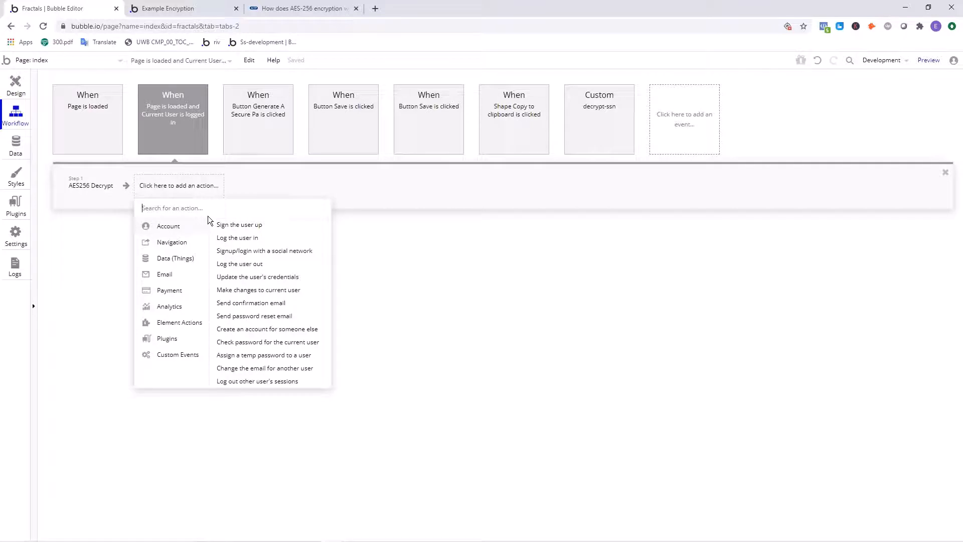
# Step: Draw a new group on the page and set its type of content to text
pyautogui.click(500, 254)
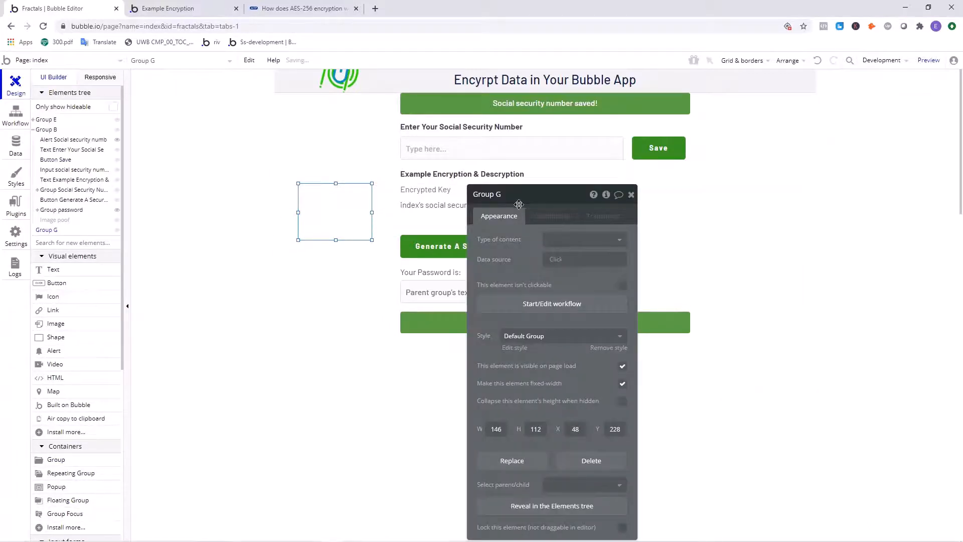
pyautogui.click(584, 239)
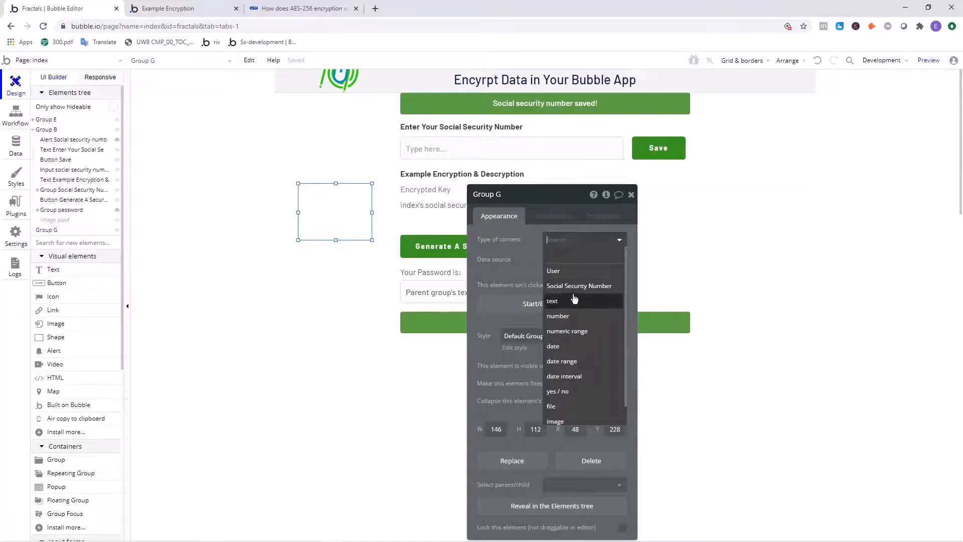
pyautogui.click(552, 301)
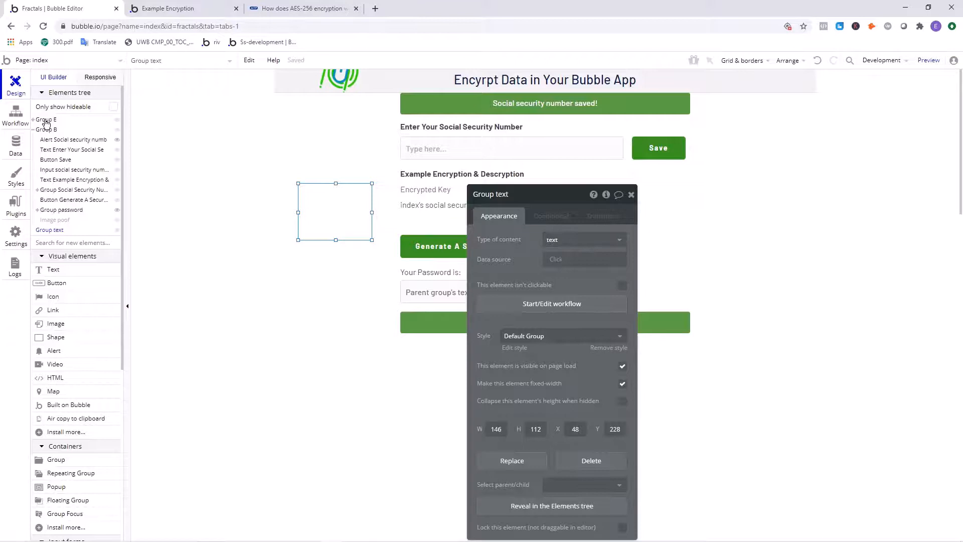
pyautogui.click(16, 113)
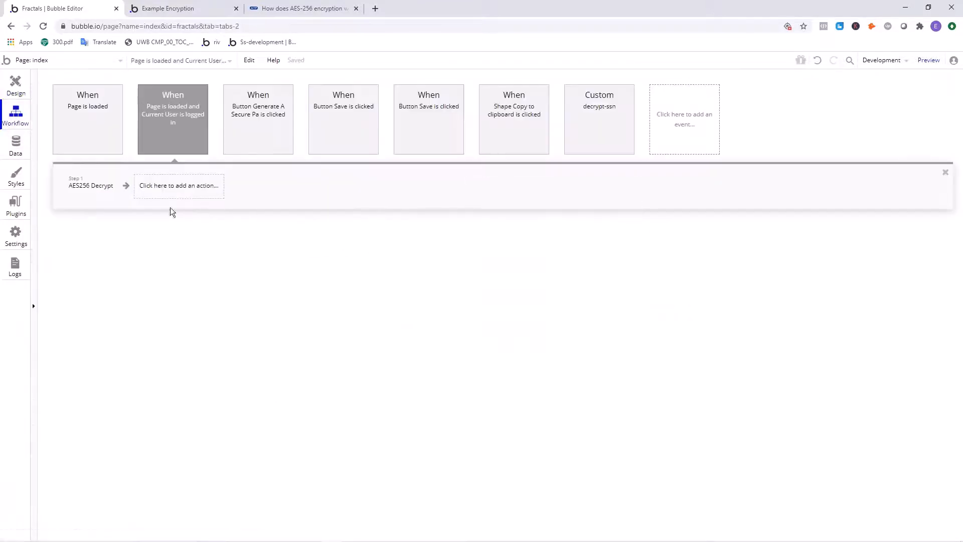
# Step: Add a 'Display data in a group/popup' action targeting Group text
pyautogui.click(179, 184)
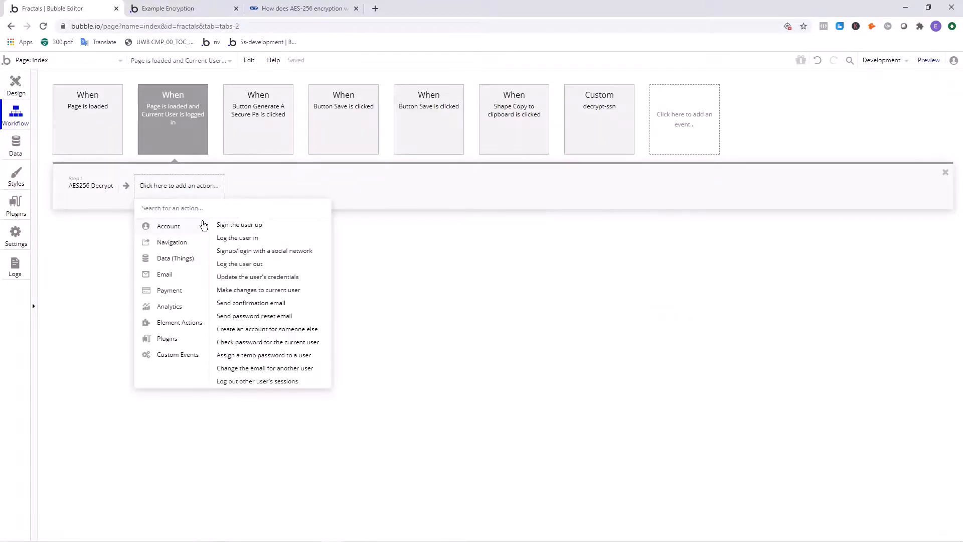
pyautogui.write('display')
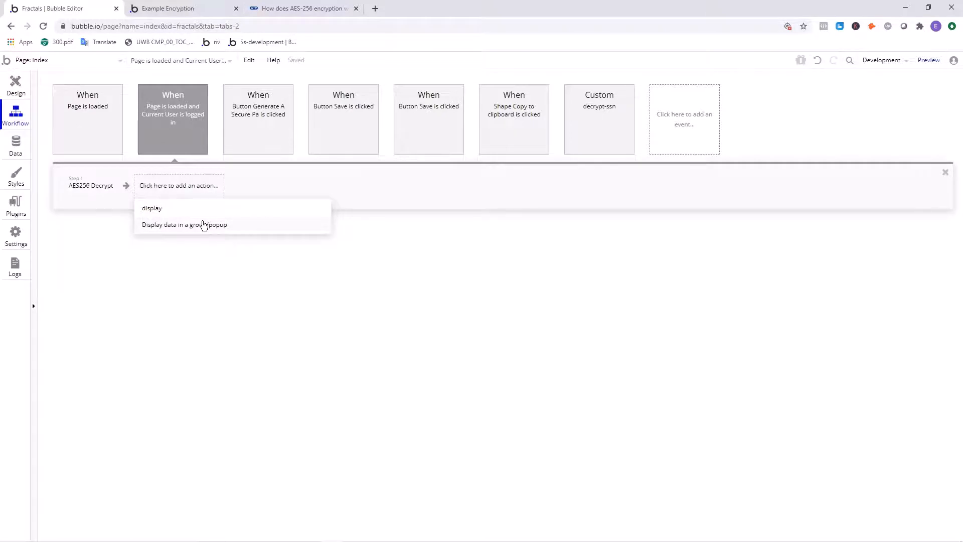
pyautogui.click(185, 225)
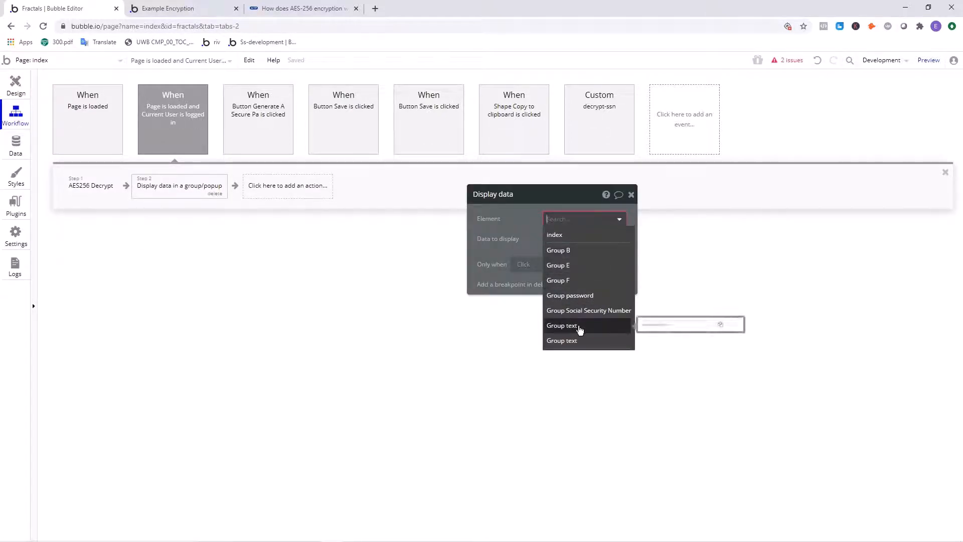
pyautogui.click(562, 325)
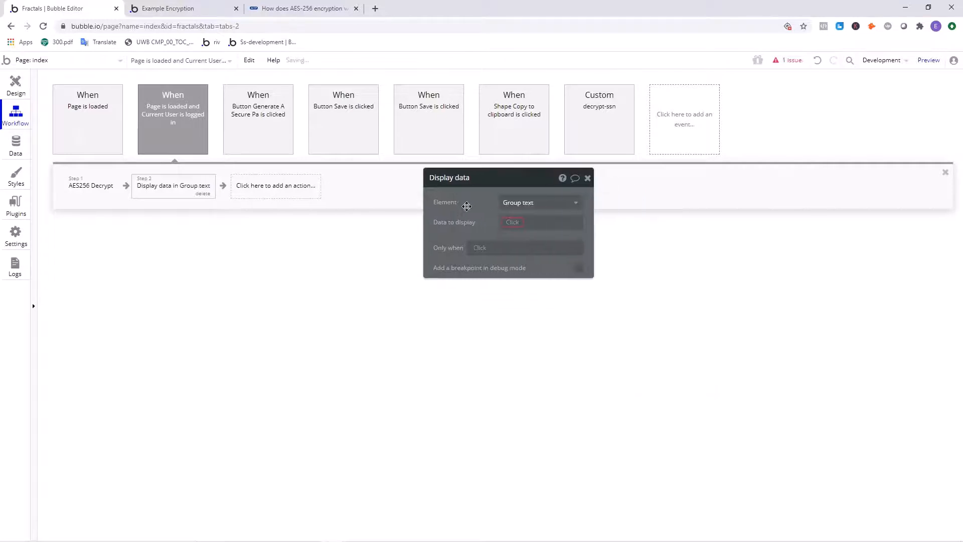
# Step: Set Data to display to step 1's decrypted result and finish the Real SSN group
pyautogui.click(512, 222)
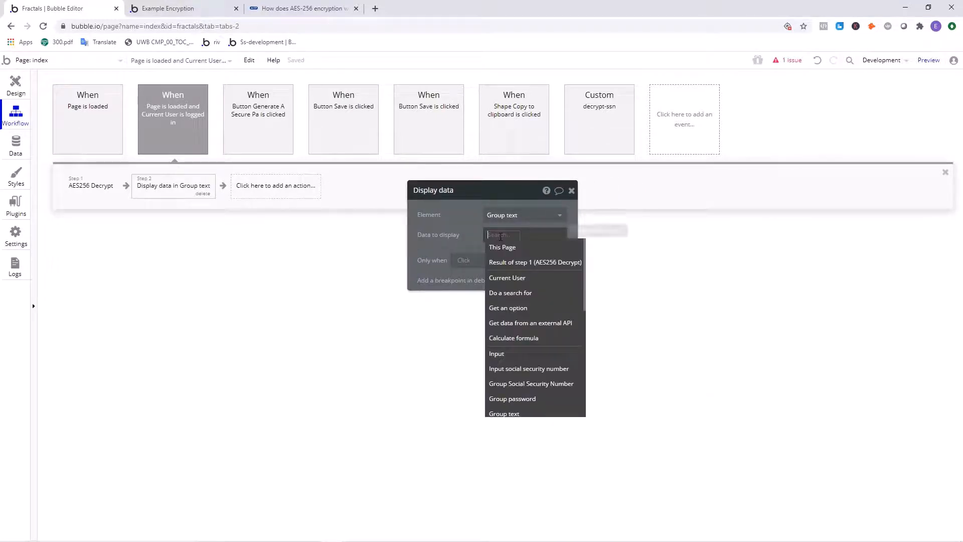
pyautogui.click(535, 262)
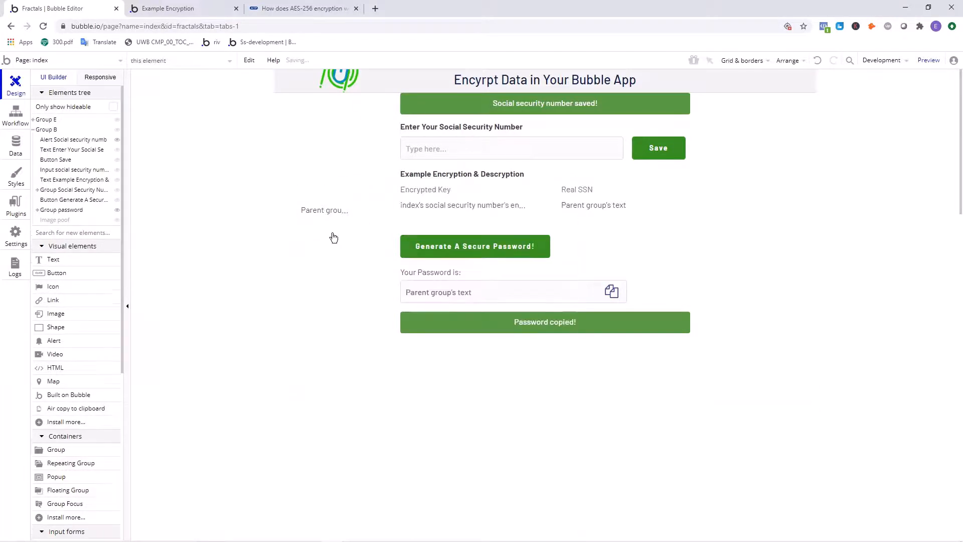
pyautogui.click(333, 194)
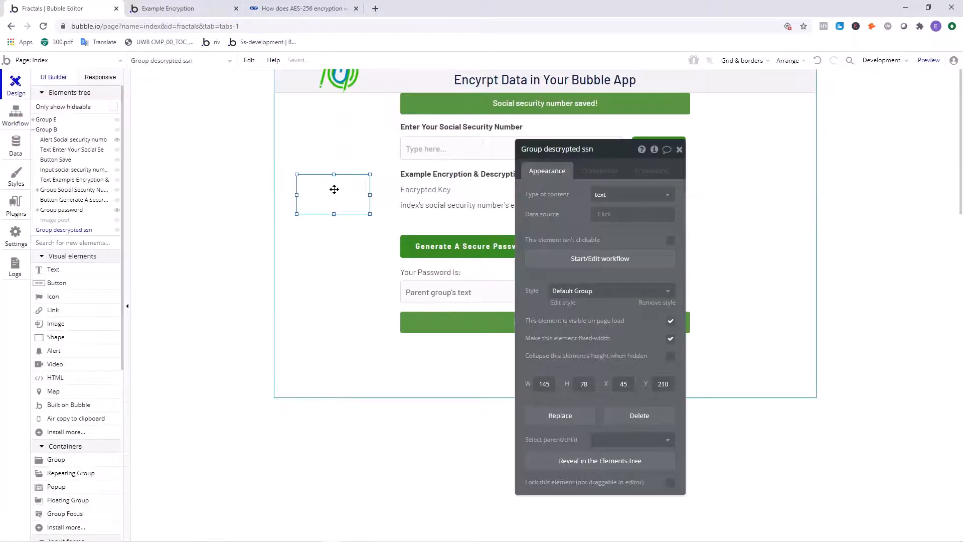
pyautogui.click(679, 150)
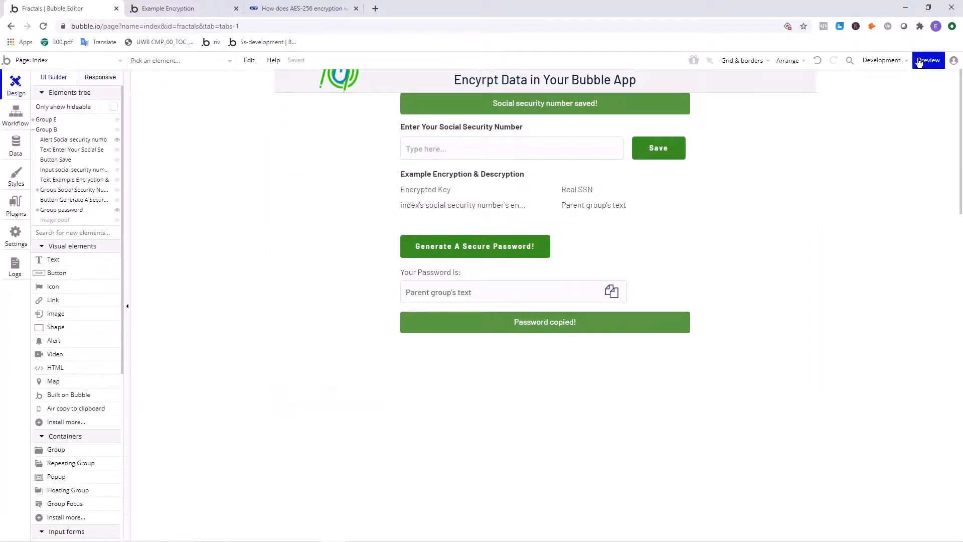
# Step: Save the test SSN 33455 from the app preview
pyautogui.click(929, 60)
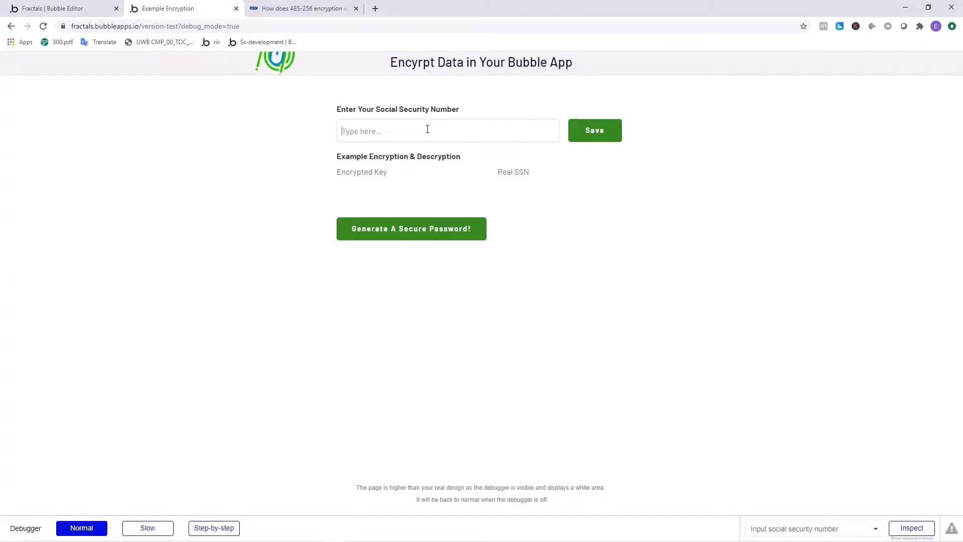
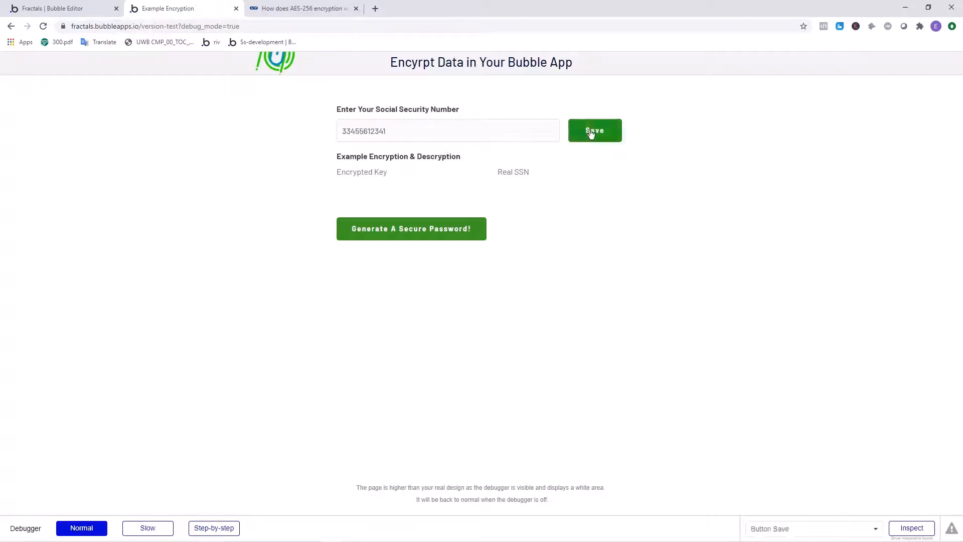
pyautogui.click(595, 131)
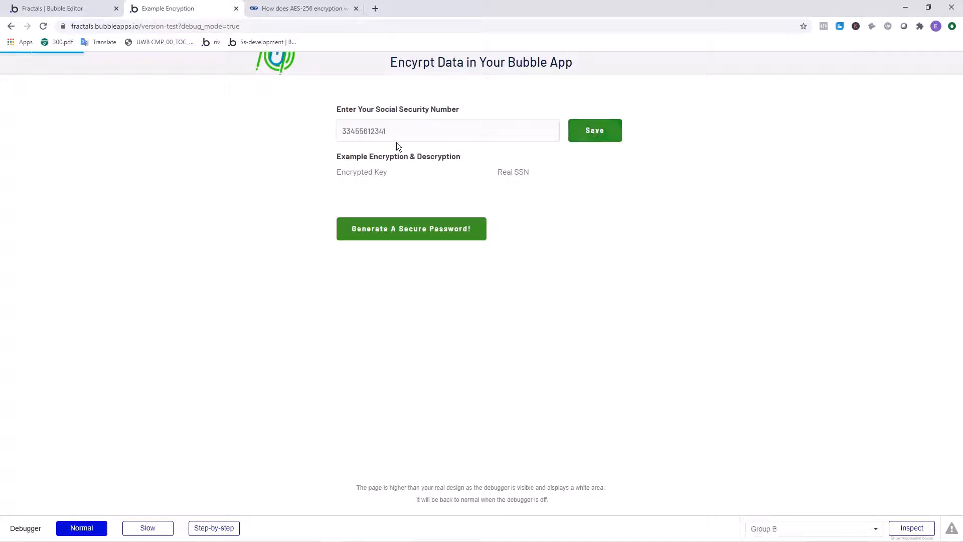
pyautogui.click(595, 130)
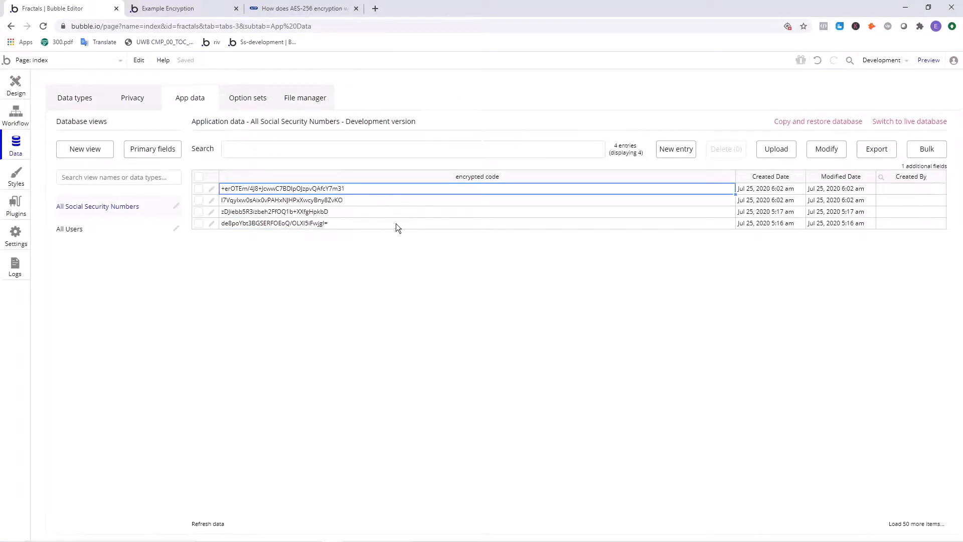
# Step: Review the encrypted code values, then show the Social Security Number privacy rules
pyautogui.click(294, 223)
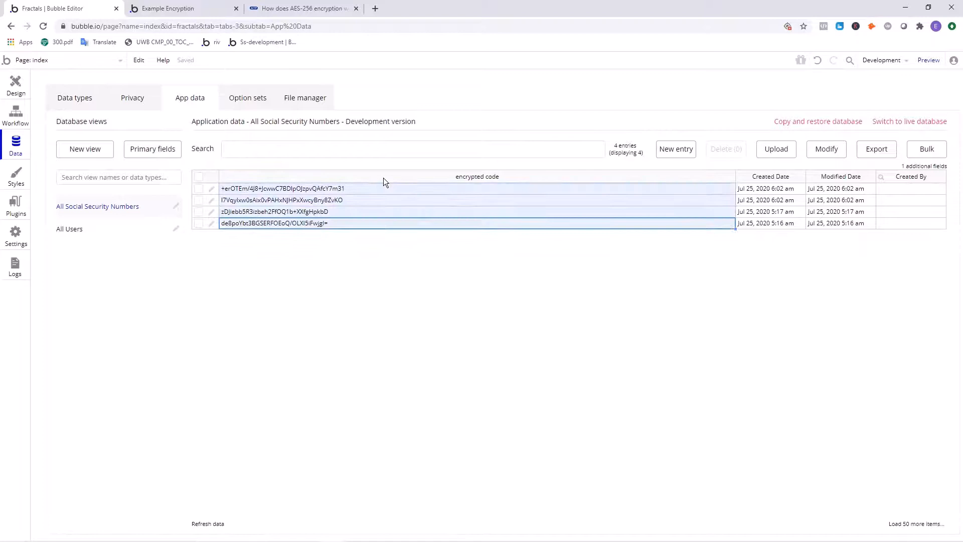
pyautogui.click(383, 257)
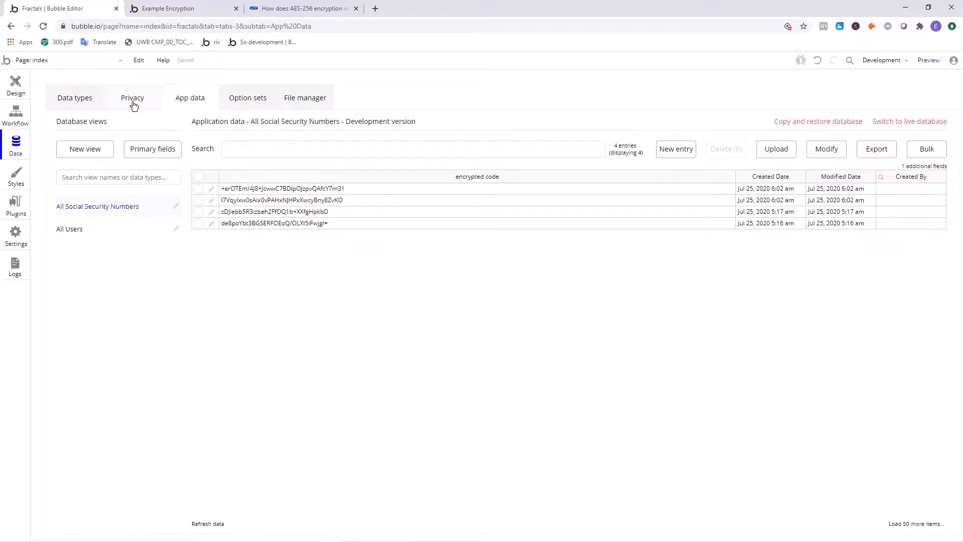
pyautogui.click(132, 99)
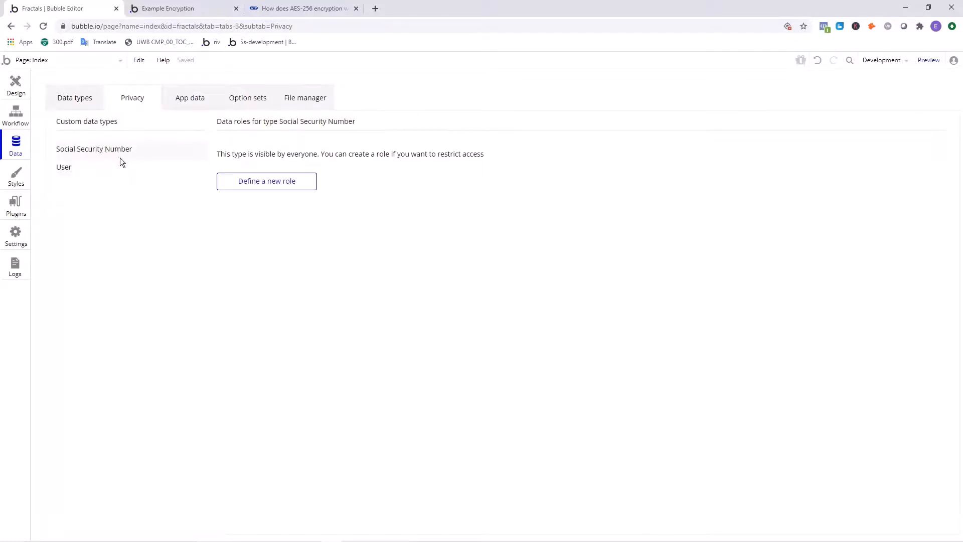
pyautogui.moveTo(313, 326)
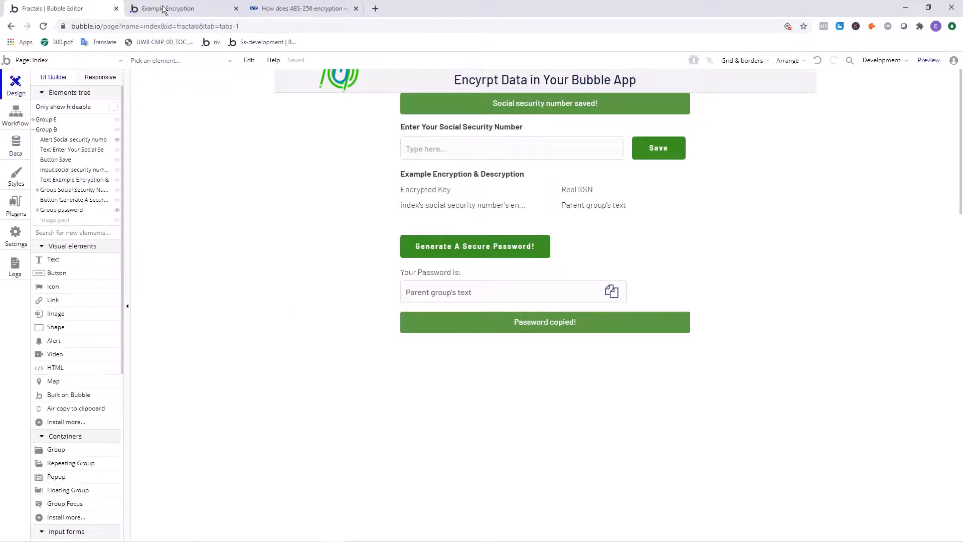
# Step: Check the preview's Encrypted Key and Real SSN, review the plugin passphrase, and go to Settings
pyautogui.click(169, 8)
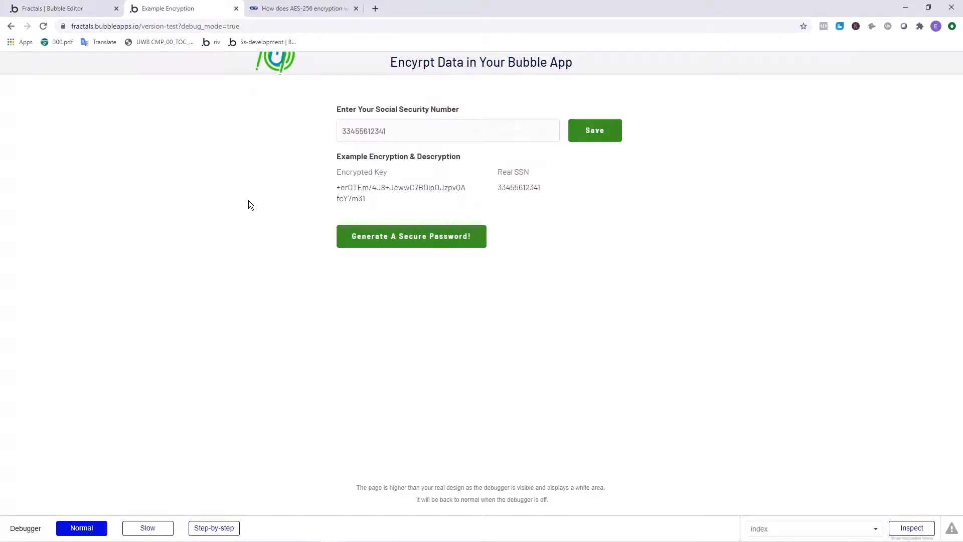
pyautogui.moveTo(82, 10)
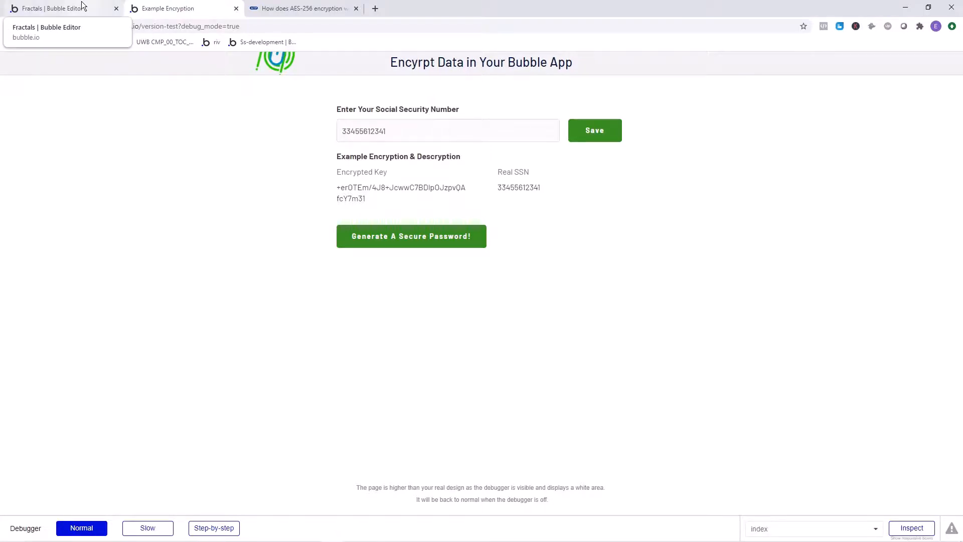
pyautogui.click(50, 8)
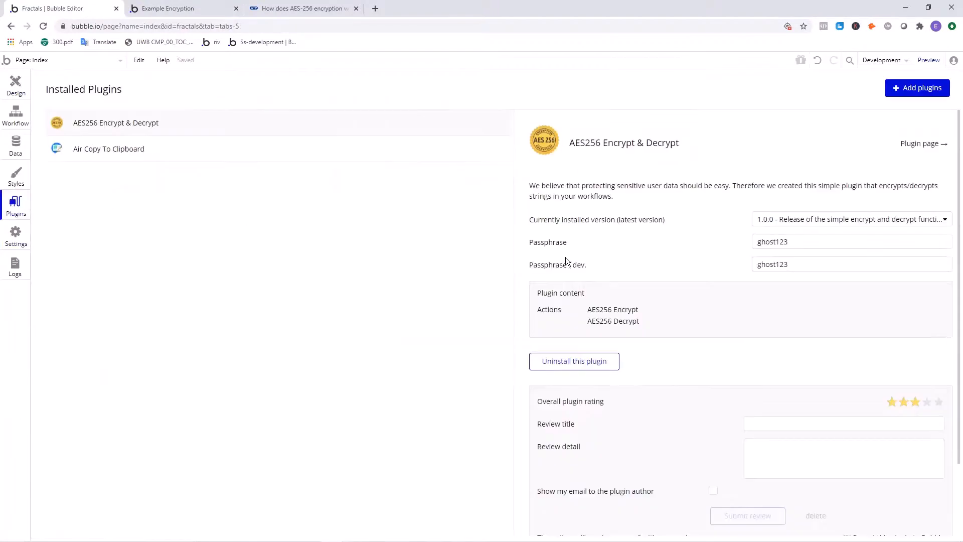
pyautogui.click(852, 241)
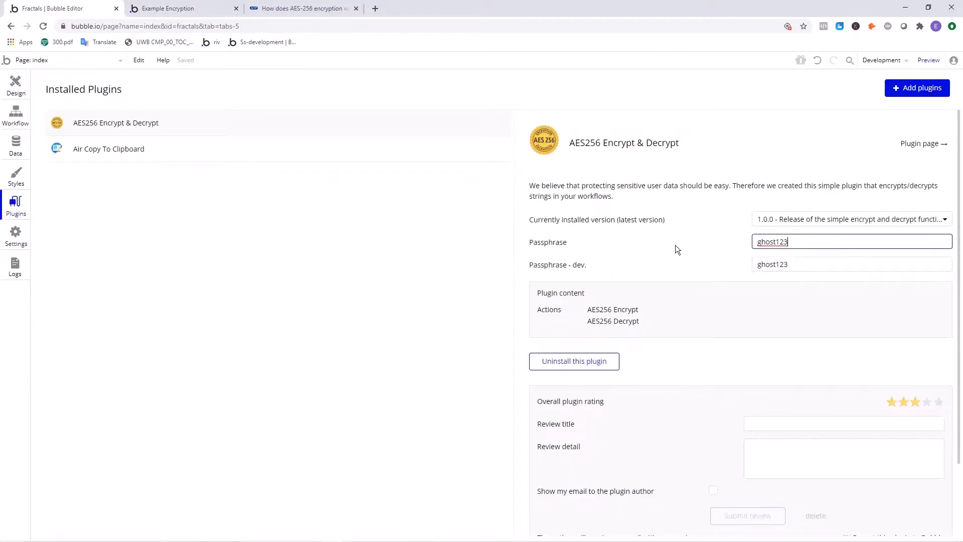
pyautogui.click(851, 264)
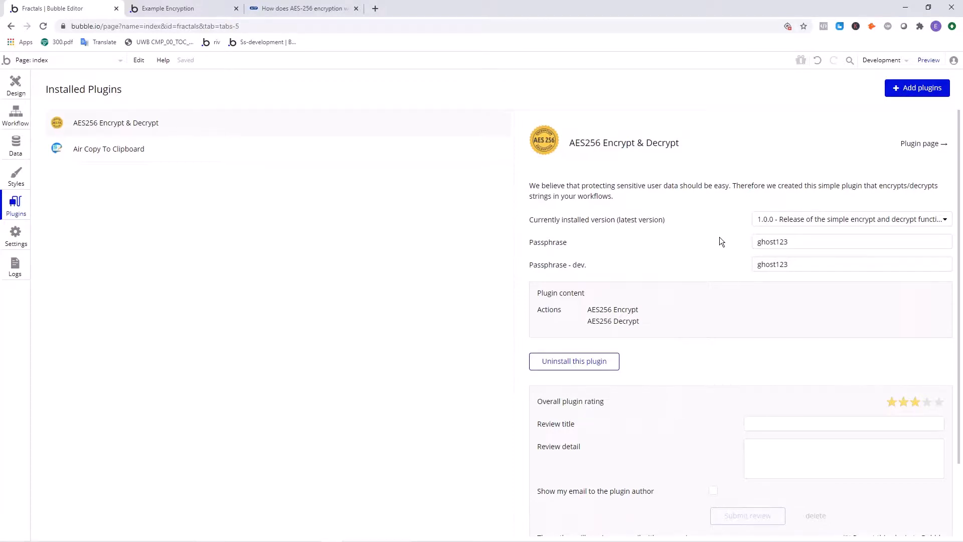
pyautogui.moveTo(692, 248)
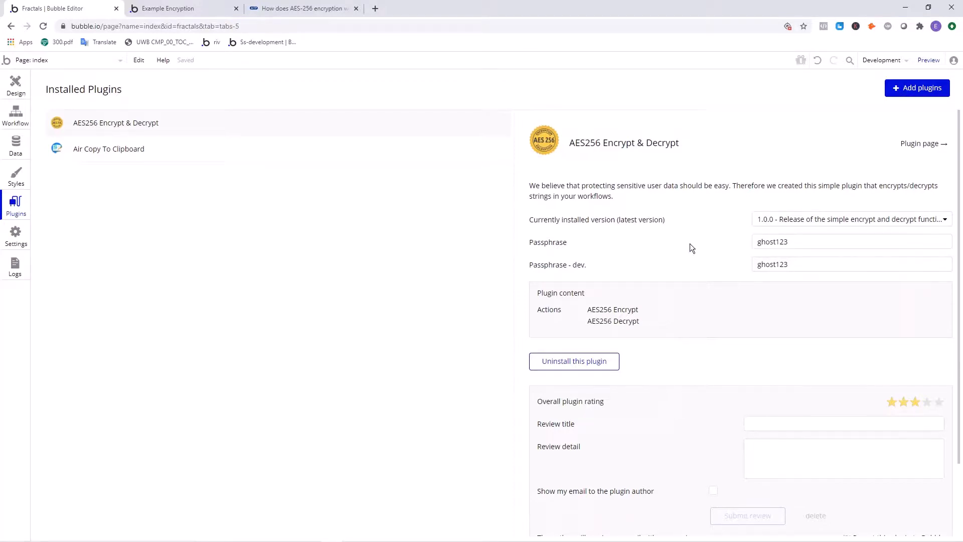
pyautogui.moveTo(552, 254)
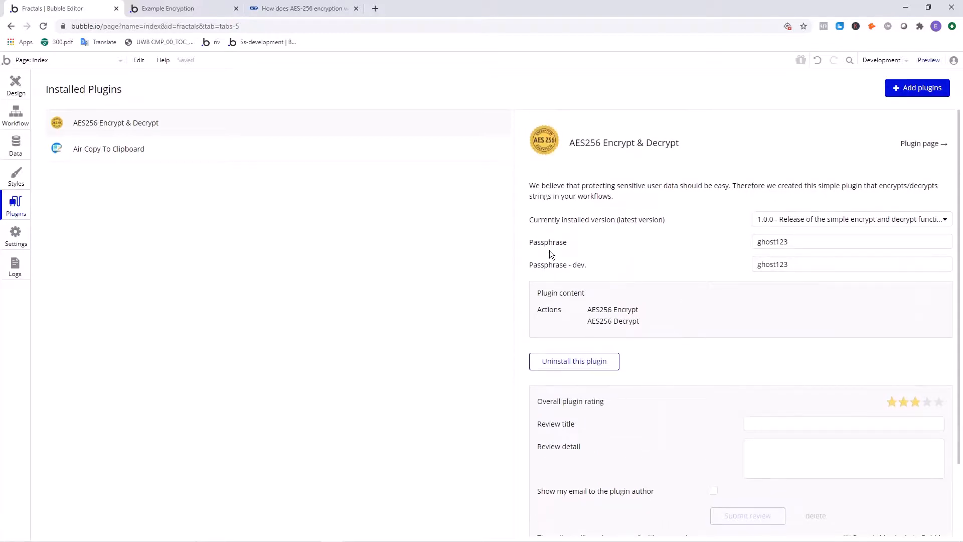
pyautogui.click(16, 235)
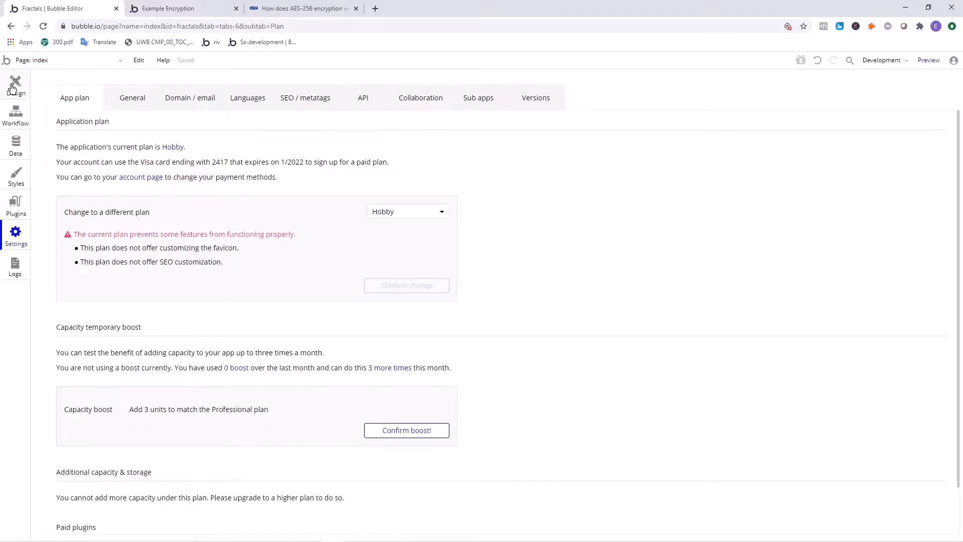
# Step: Confirm Application rights is Private app, view the App plan, and switch to Styles
pyautogui.click(16, 85)
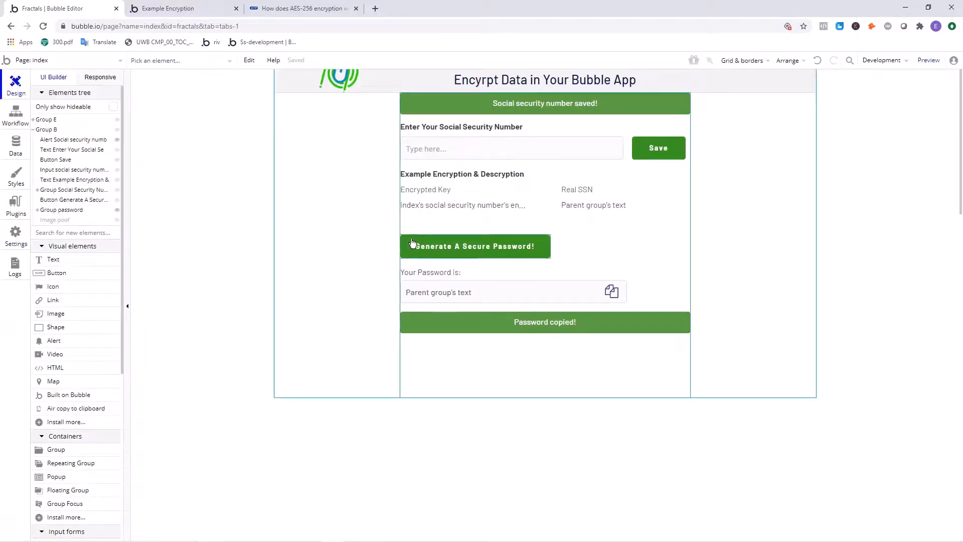
pyautogui.moveTo(471, 269)
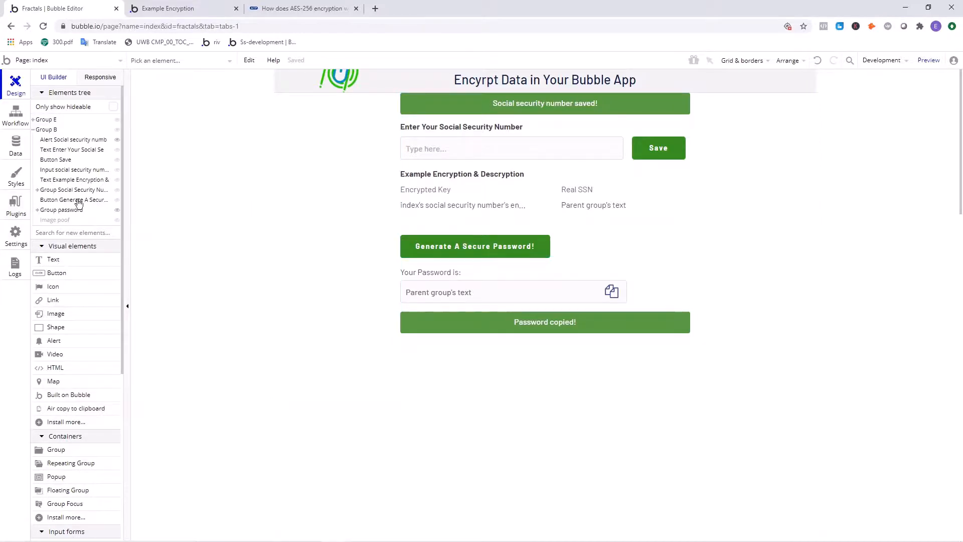
pyautogui.click(16, 231)
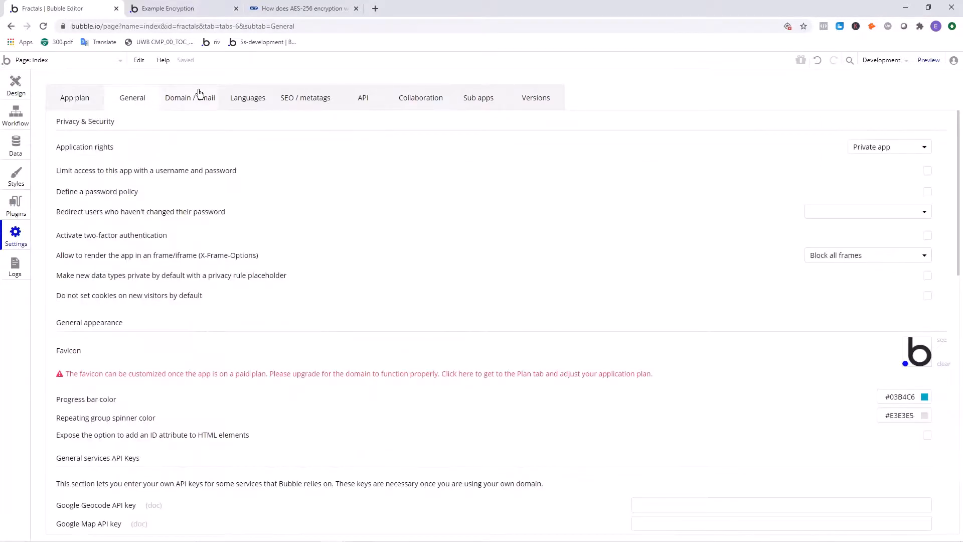
pyautogui.click(889, 146)
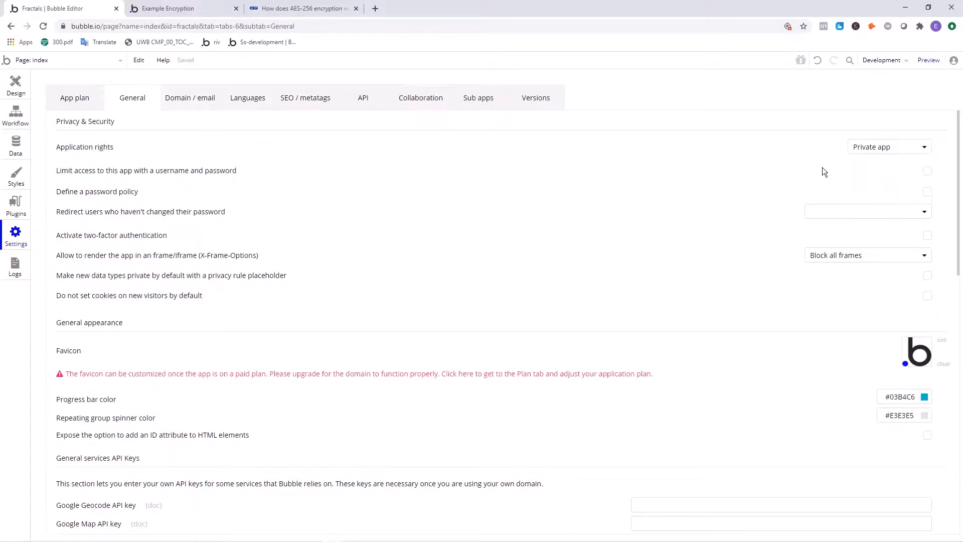
pyautogui.click(74, 98)
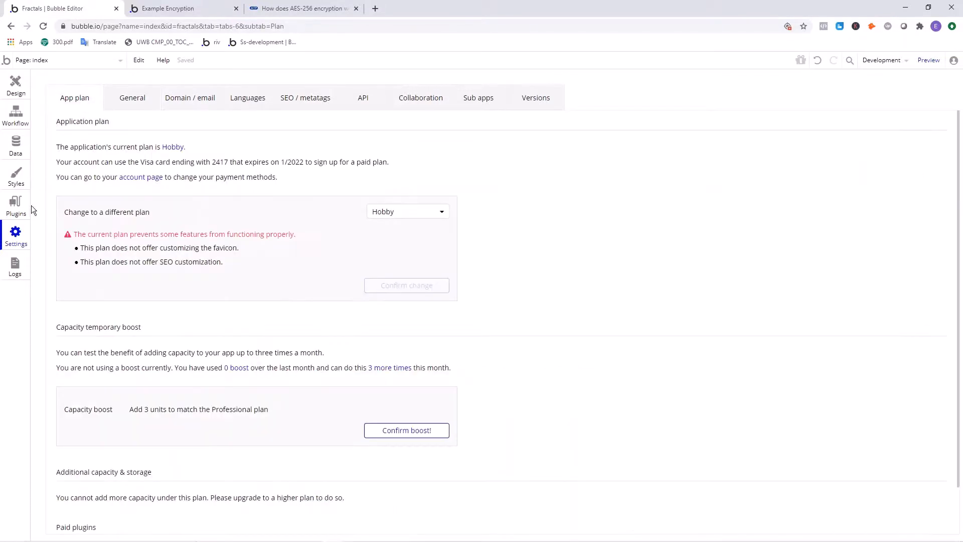
pyautogui.click(15, 175)
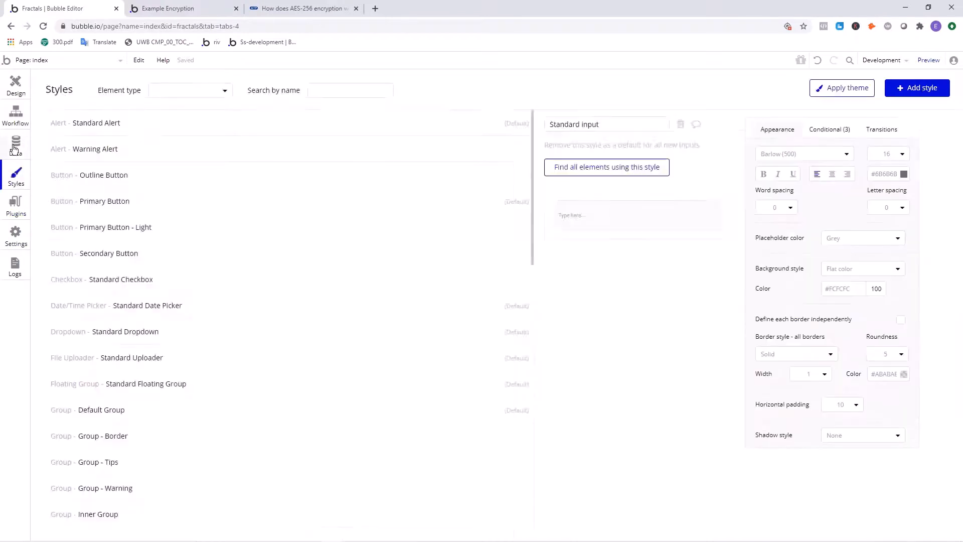
# Step: Review the Social Security Number records and the User type's privacy rules
pyautogui.click(15, 145)
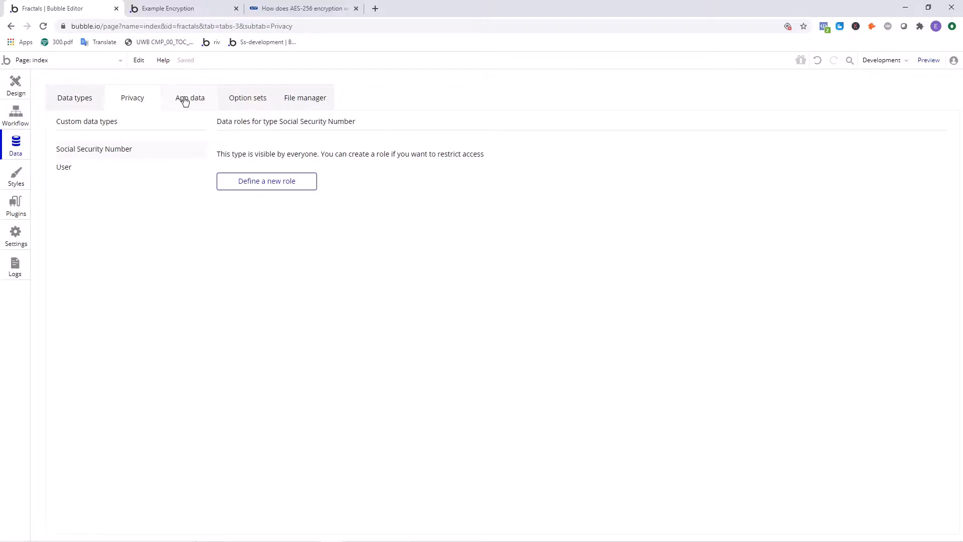
pyautogui.click(189, 98)
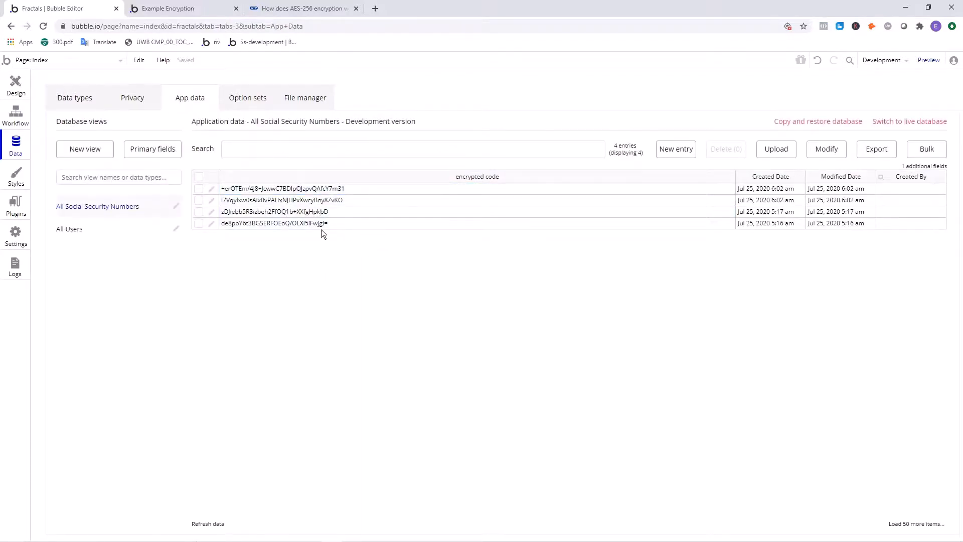
pyautogui.click(132, 99)
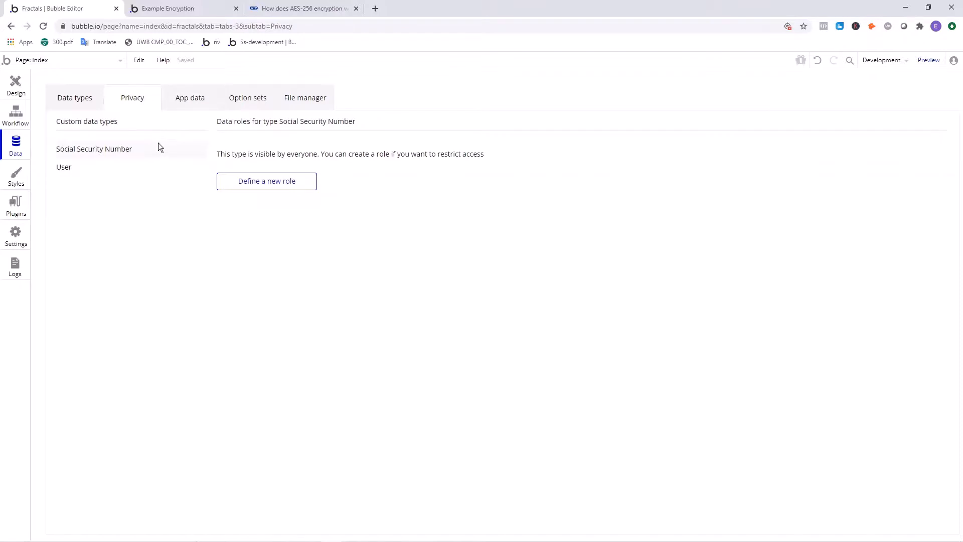
pyautogui.moveTo(130, 178)
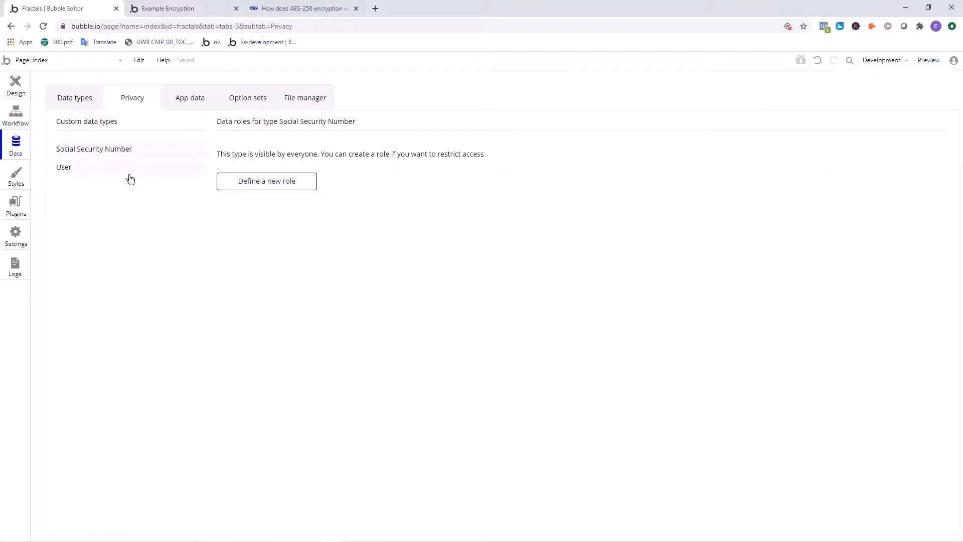
pyautogui.click(64, 166)
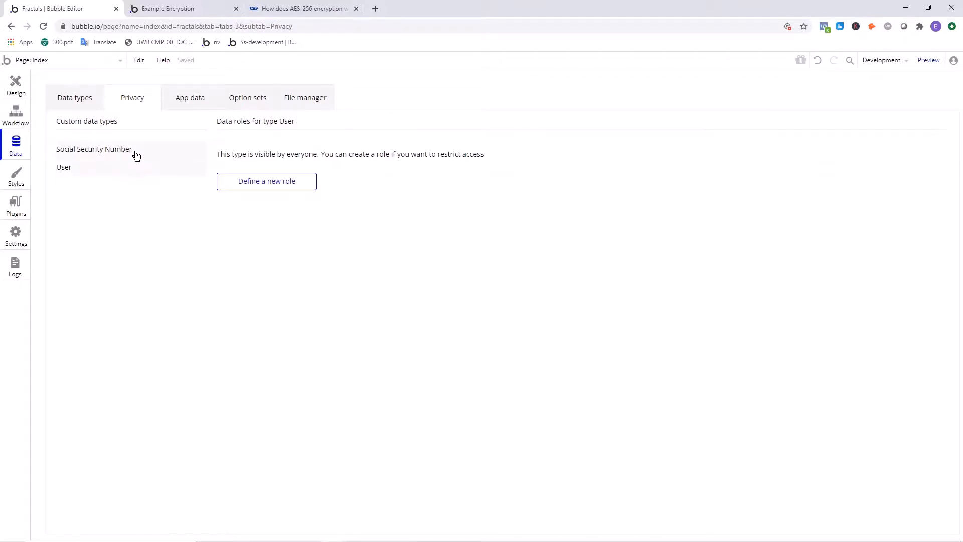
pyautogui.click(190, 97)
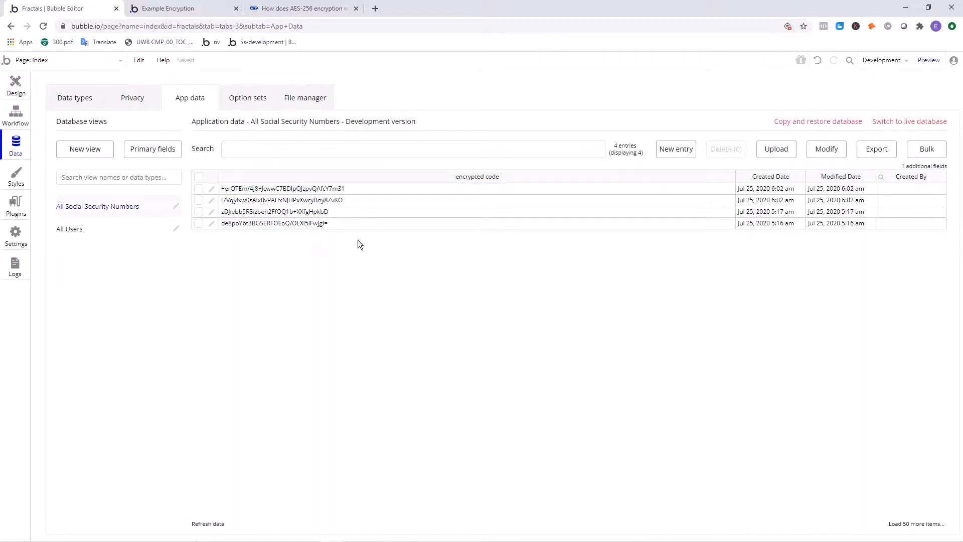
# Step: Check all users, return to Privacy and start defining a new role for Social Security Number
pyautogui.click(70, 229)
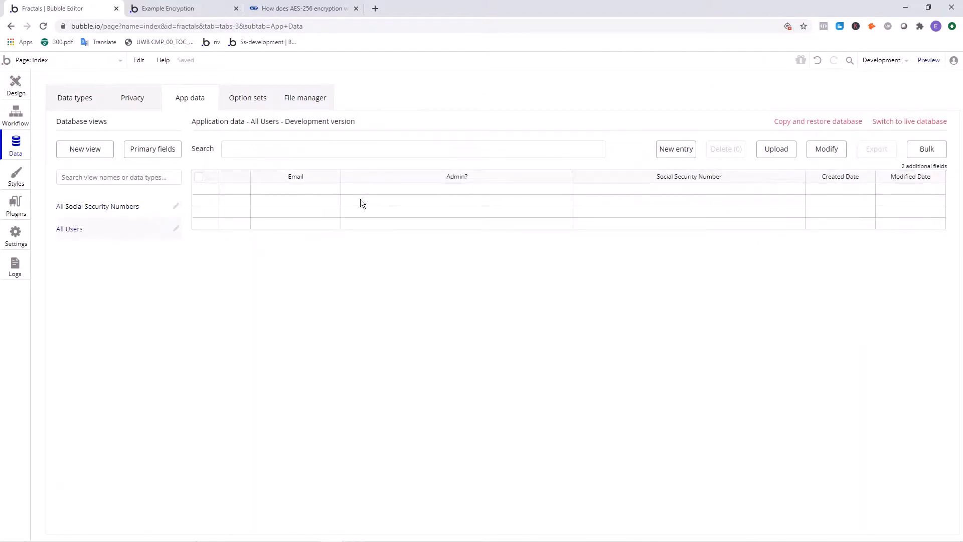
pyautogui.click(97, 207)
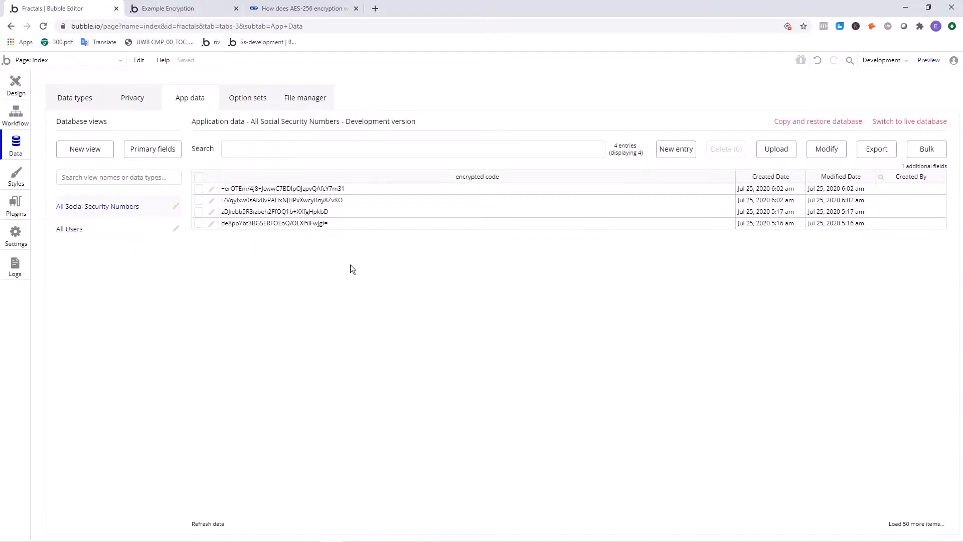
pyautogui.click(132, 98)
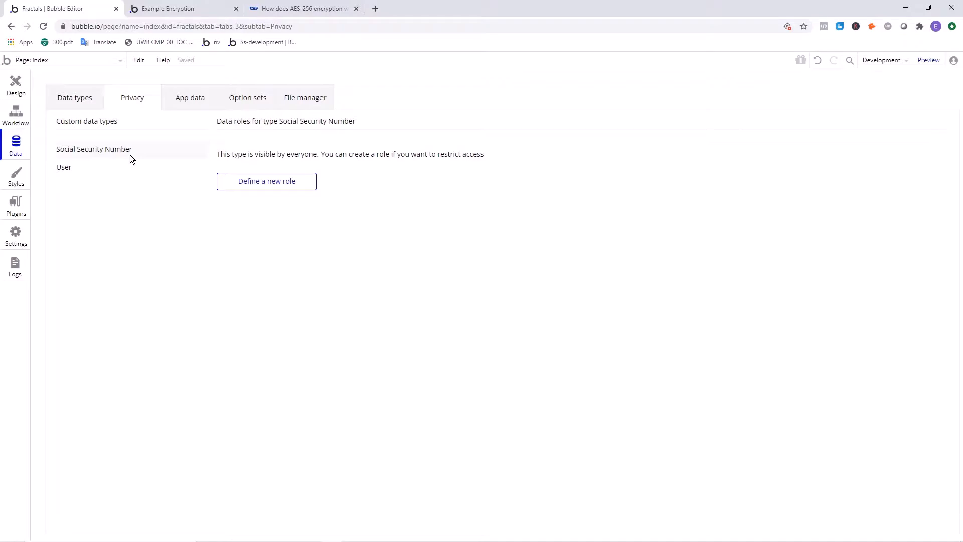
pyautogui.click(267, 180)
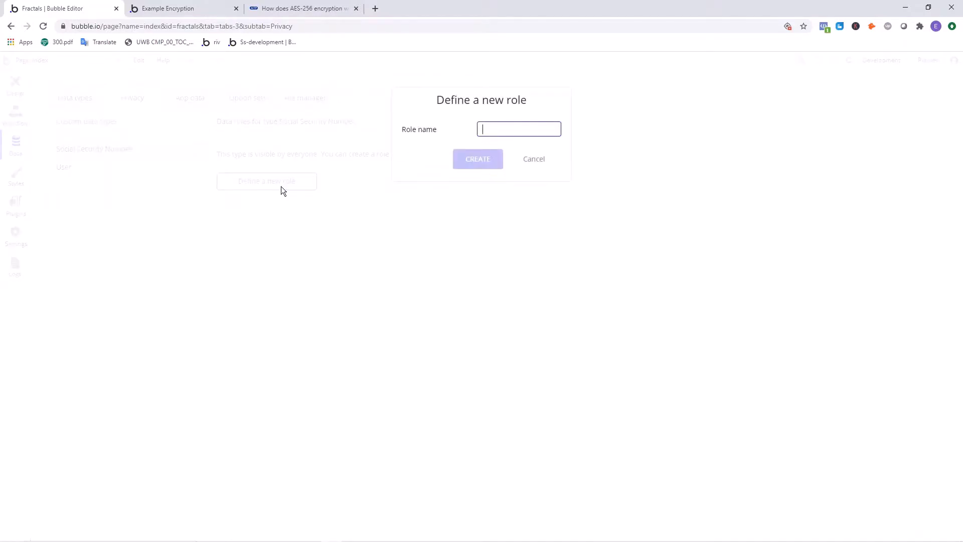
# Step: Create a privacy role named Owner
pyautogui.write('Owner')
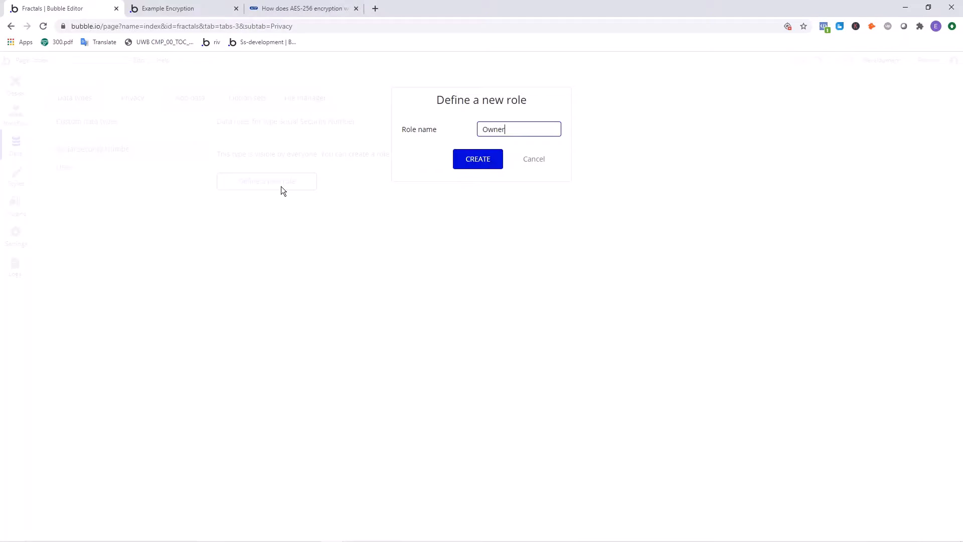
pyautogui.click(478, 158)
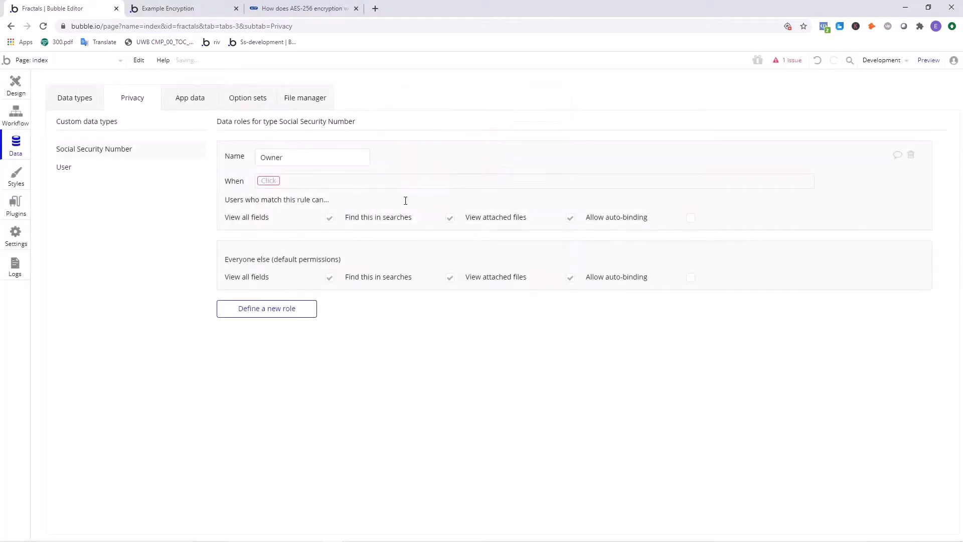
pyautogui.moveTo(273, 190)
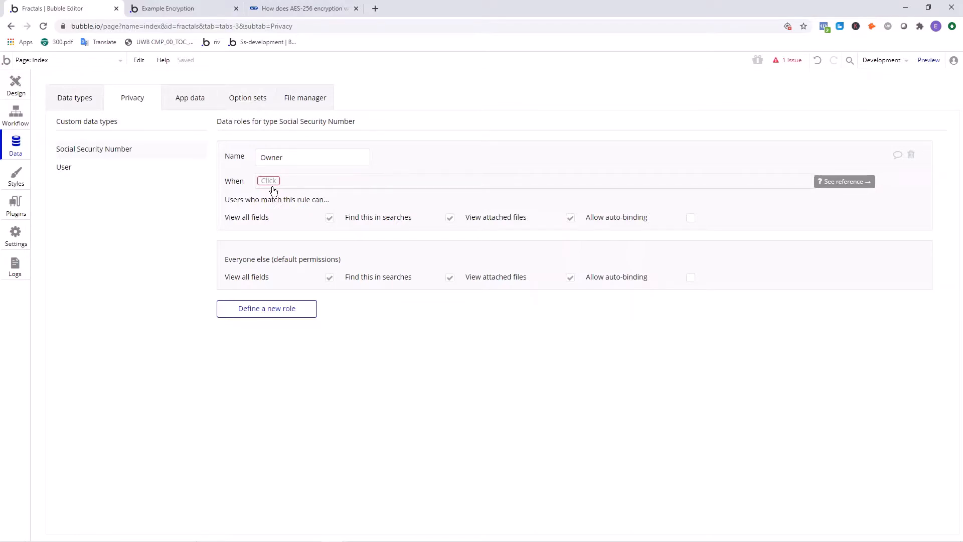
# Step: Set the Owner condition: This Social Security Number's Creator is Current User
pyautogui.click(269, 181)
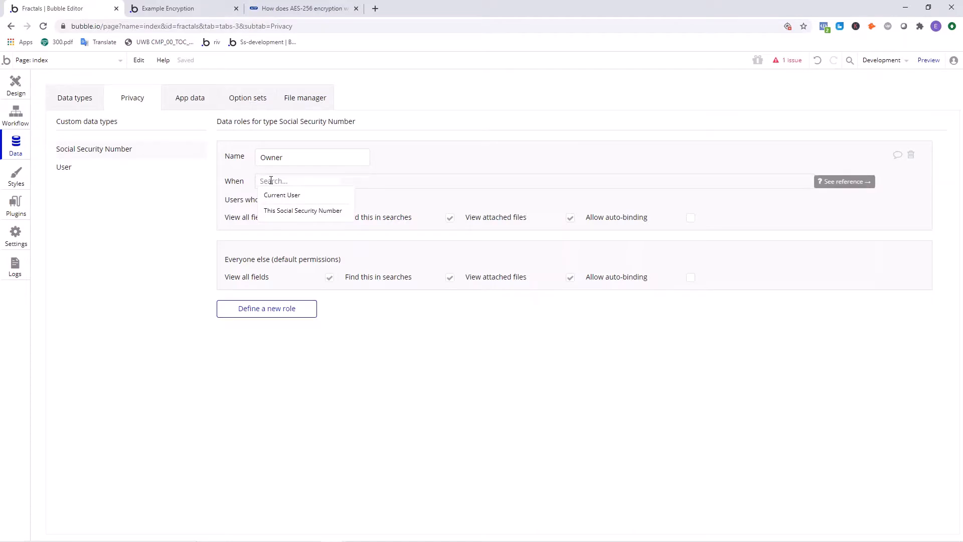
pyautogui.click(281, 195)
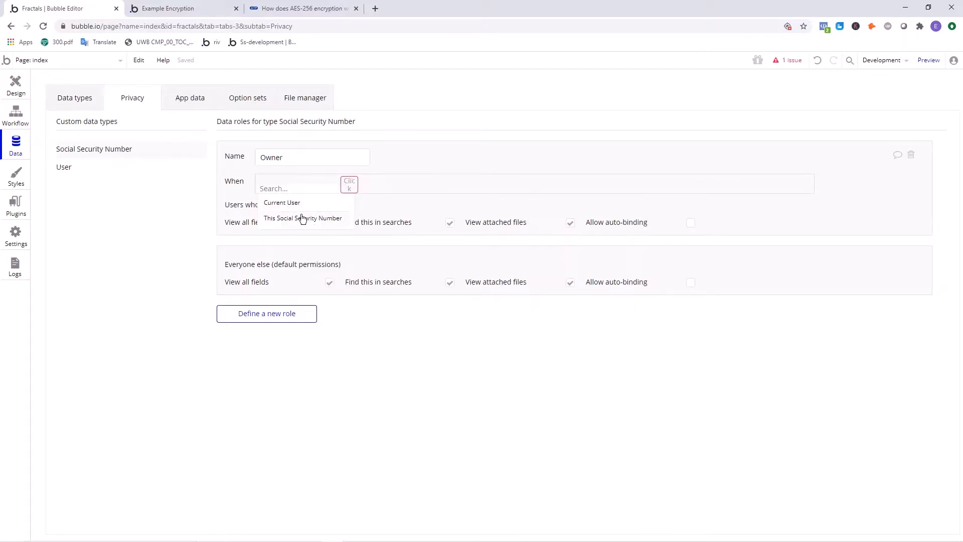
pyautogui.click(303, 218)
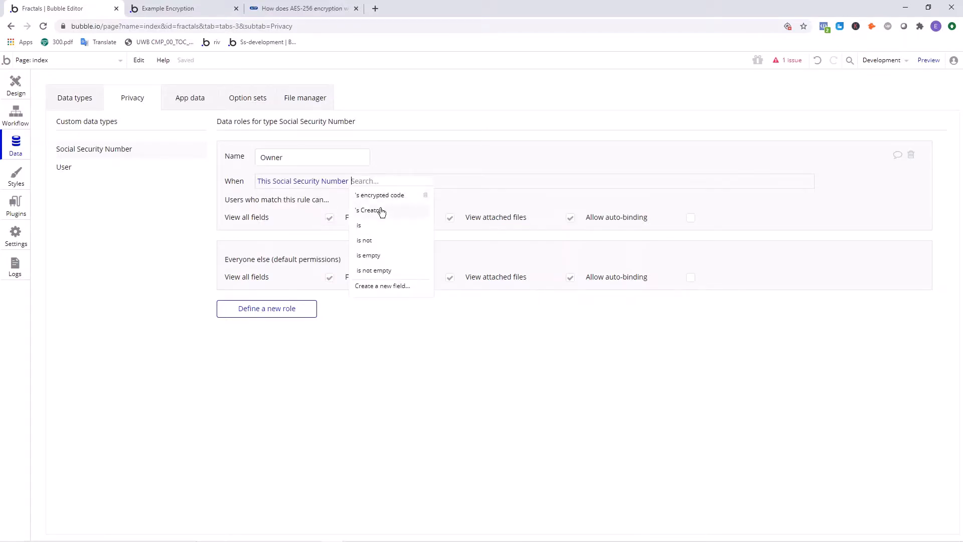
pyautogui.click(369, 211)
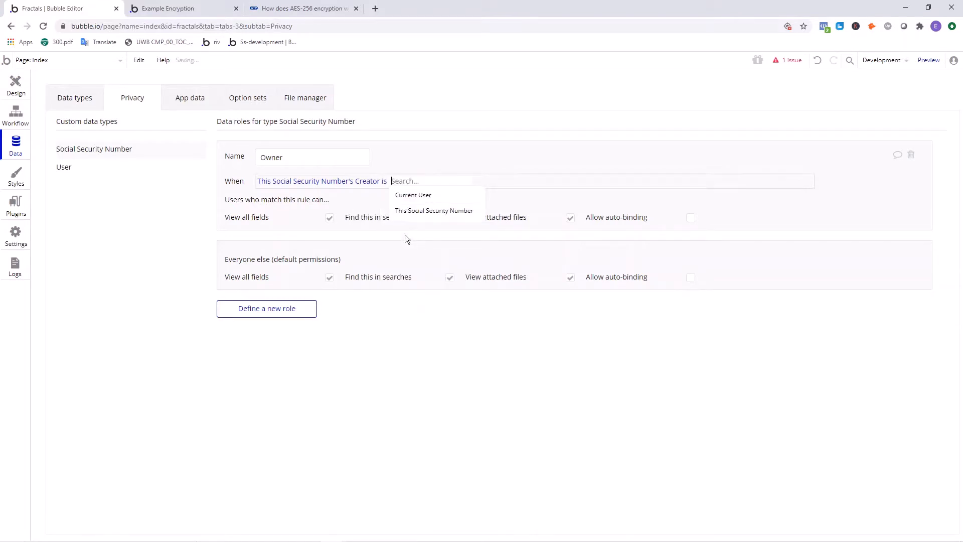
pyautogui.click(414, 194)
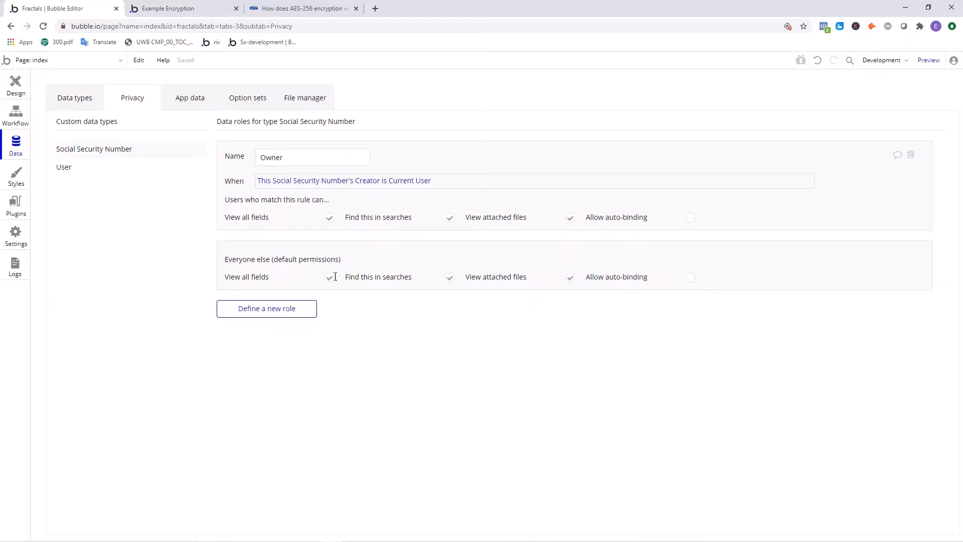
# Step: Uncheck View all fields and View attached files for Everyone else
pyautogui.click(329, 277)
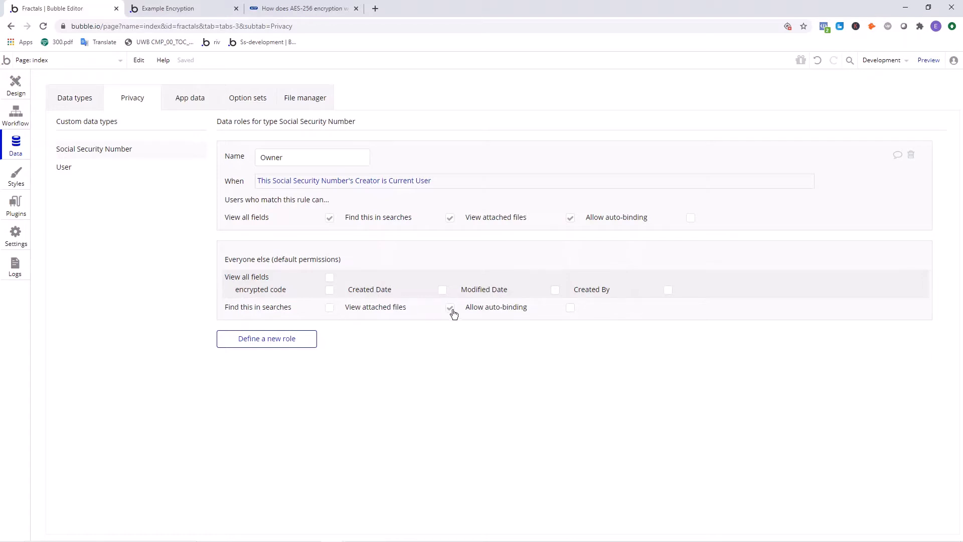
pyautogui.click(449, 309)
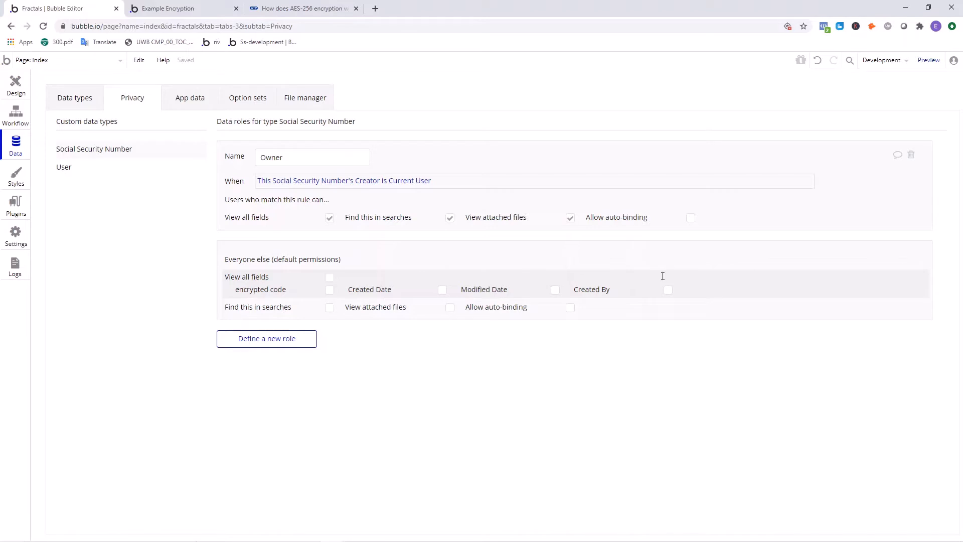
pyautogui.moveTo(246, 277)
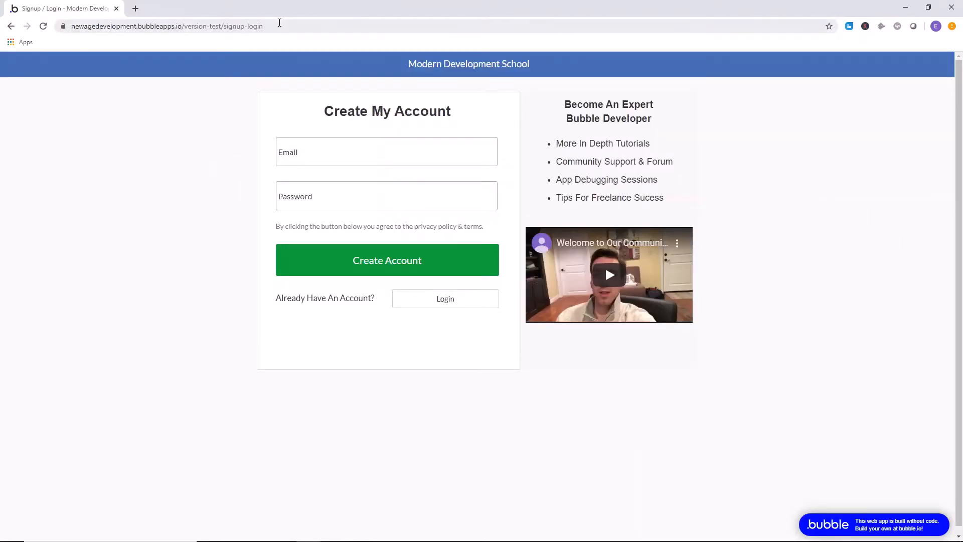
# Step: Select the test app's signup-login URL path for editing
pyautogui.doubleClick(236, 26)
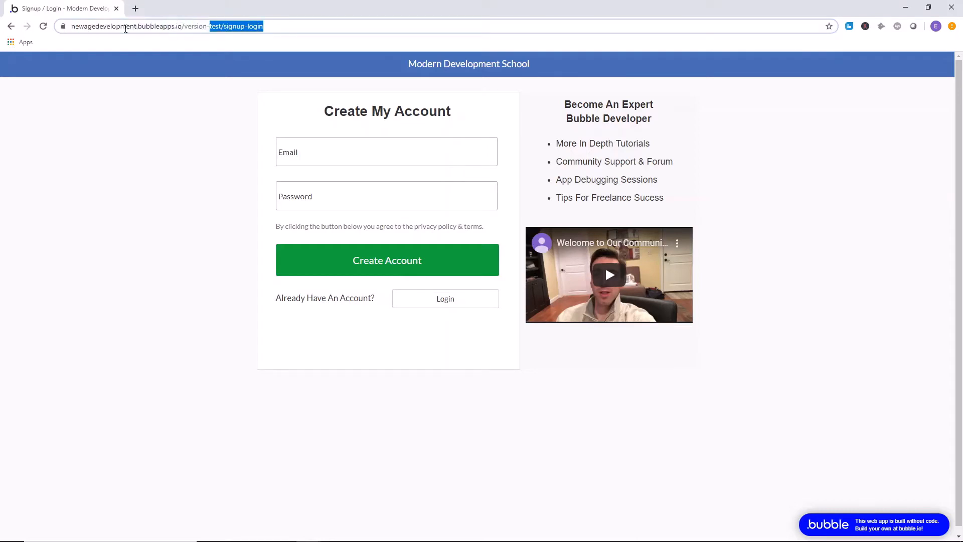